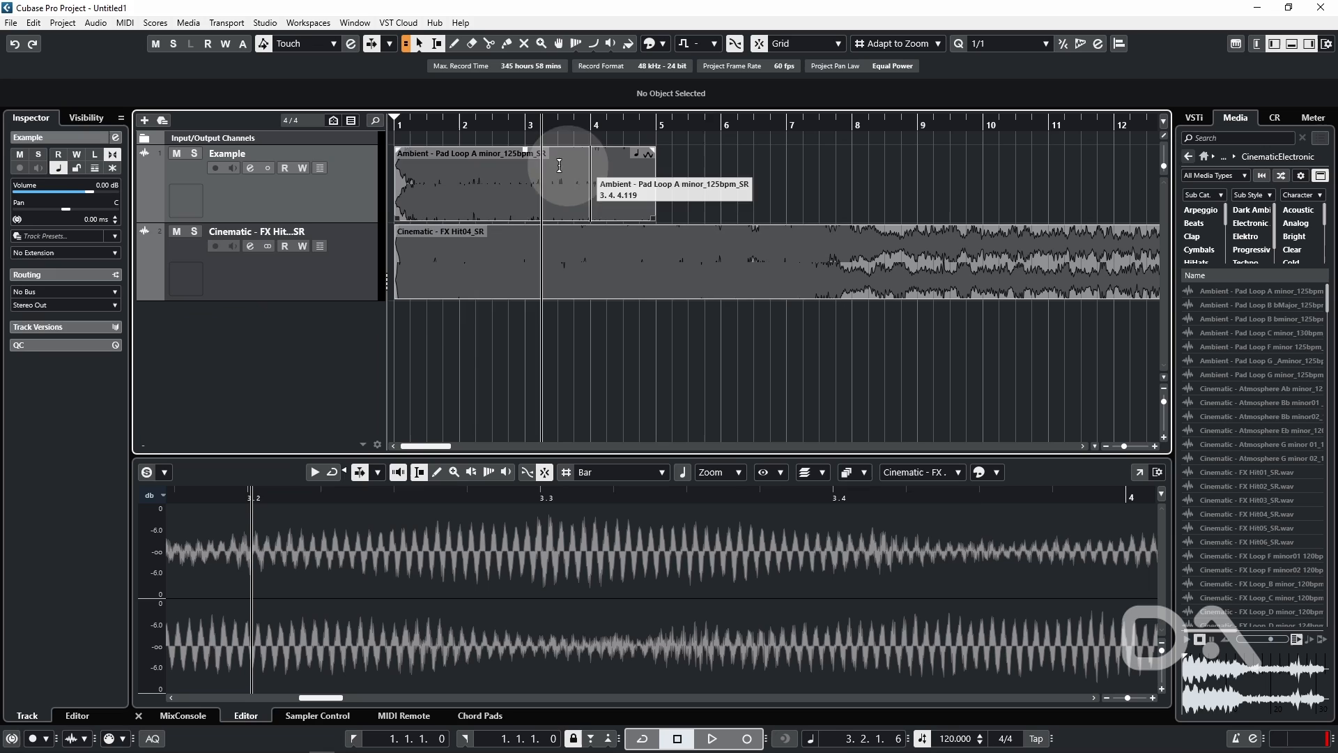
pyautogui.moveTo(923, 271)
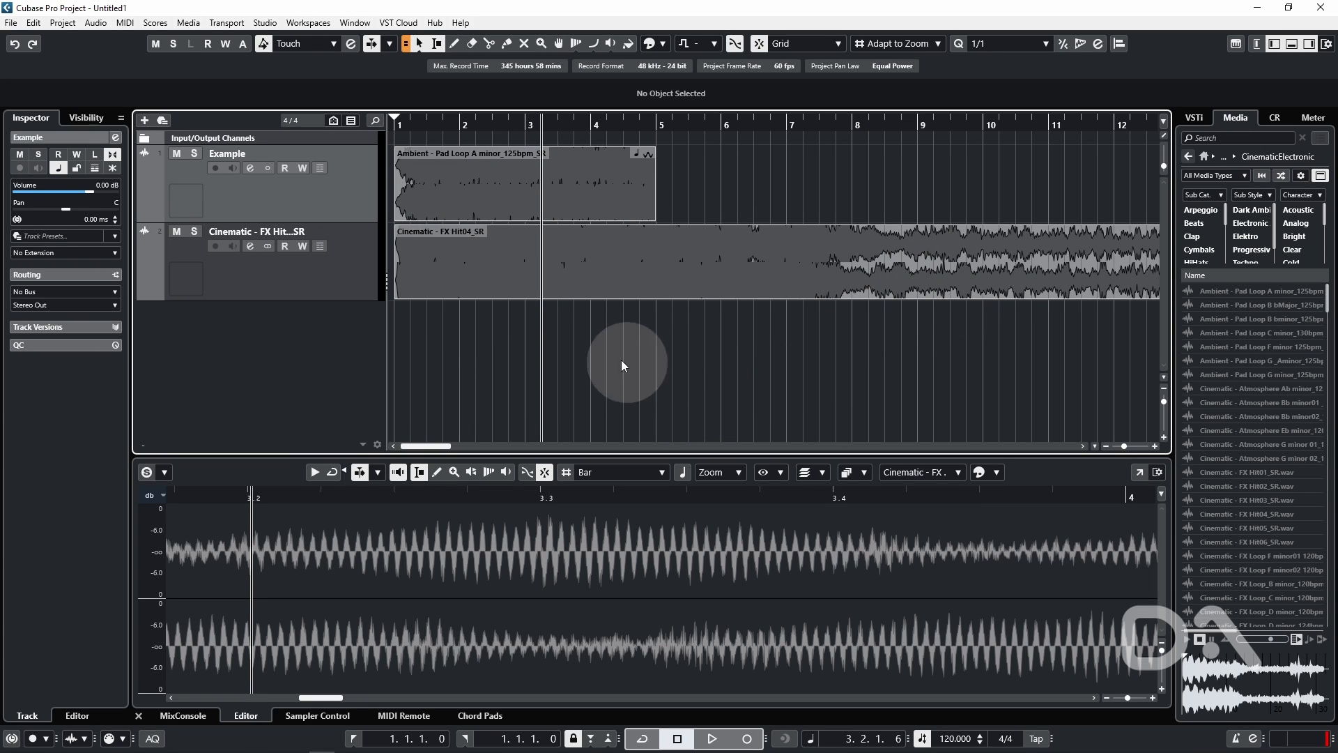
pyautogui.moveTo(775, 402)
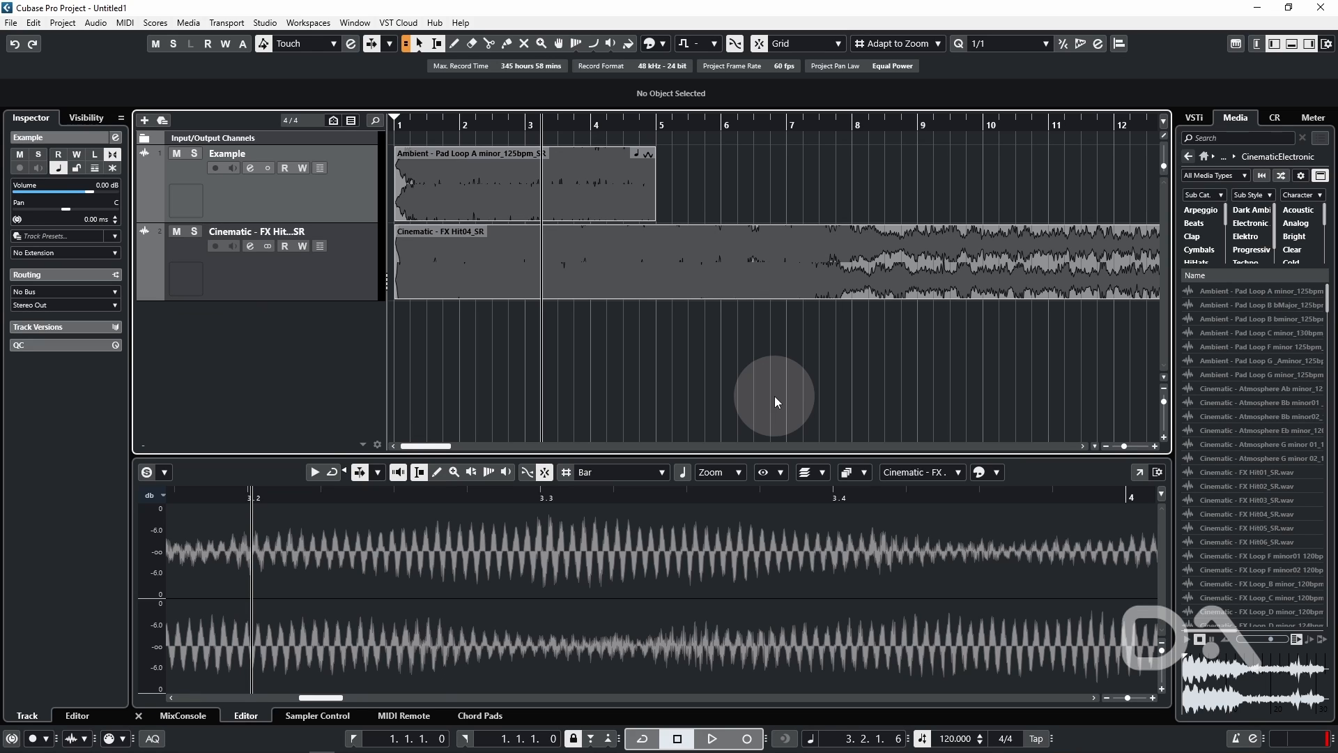
pyautogui.moveTo(682, 382)
pyautogui.write('vocal')
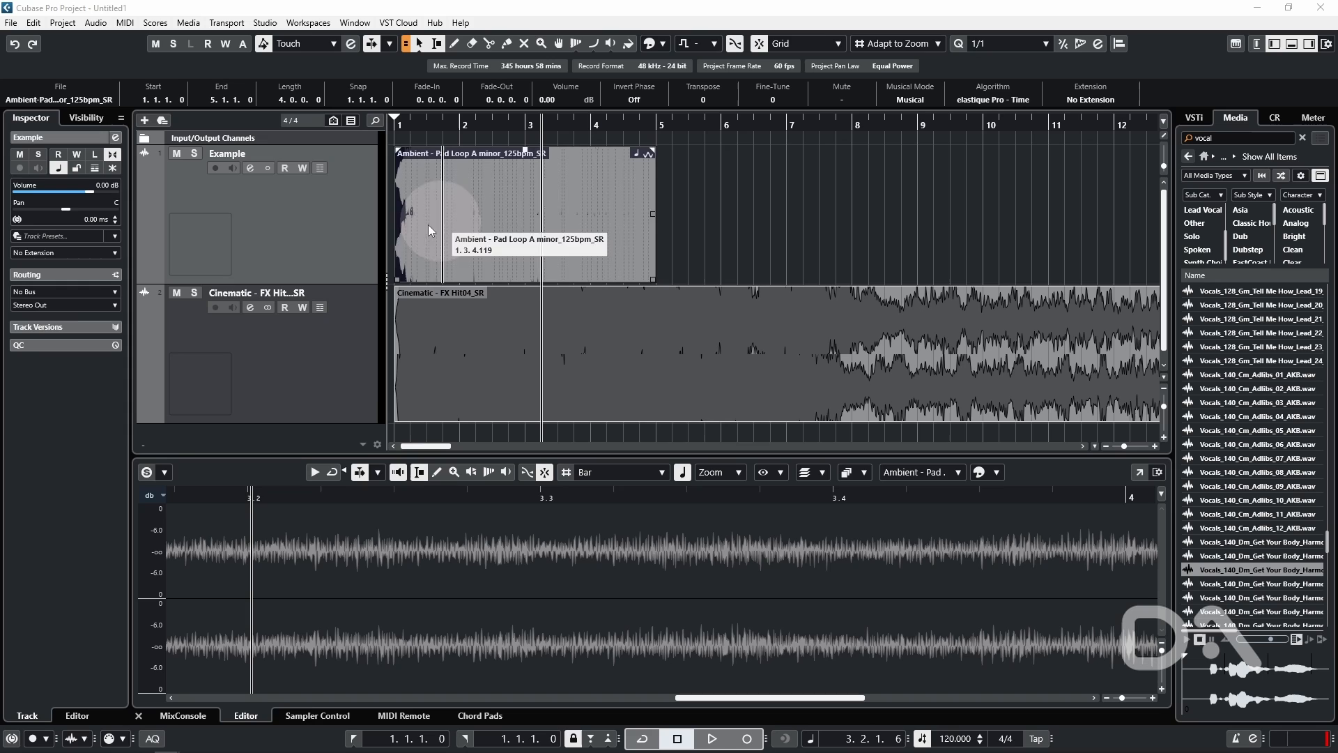
pyautogui.moveTo(267, 167)
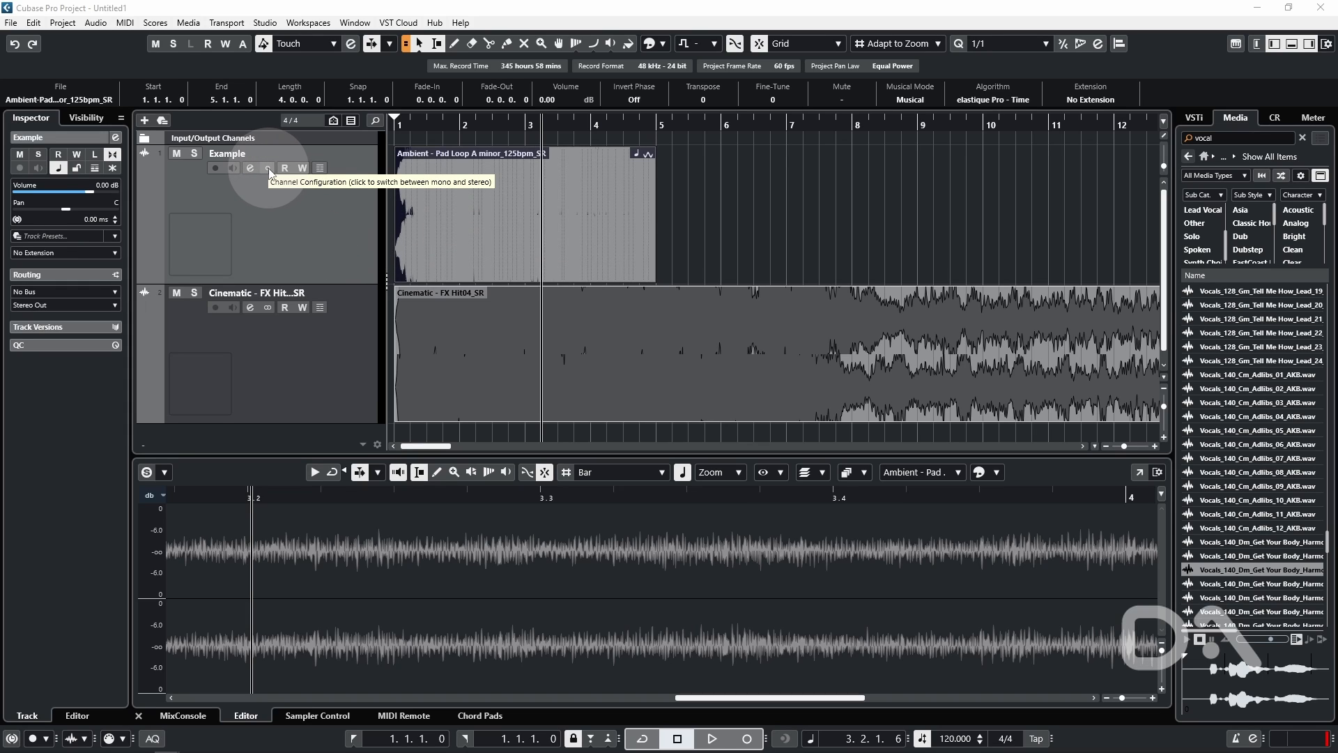
# Step: Switch the Example track from stereo to mono and confirm the change
pyautogui.click(265, 167)
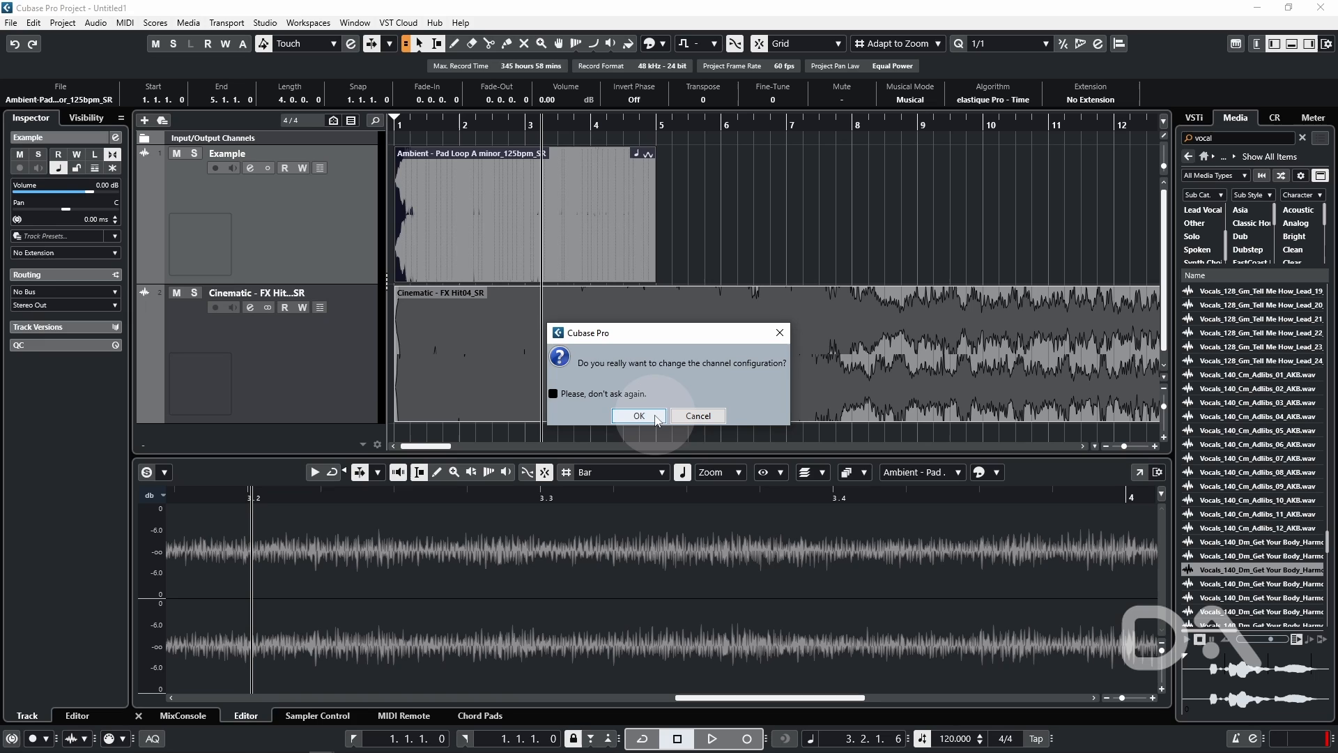
pyautogui.click(637, 415)
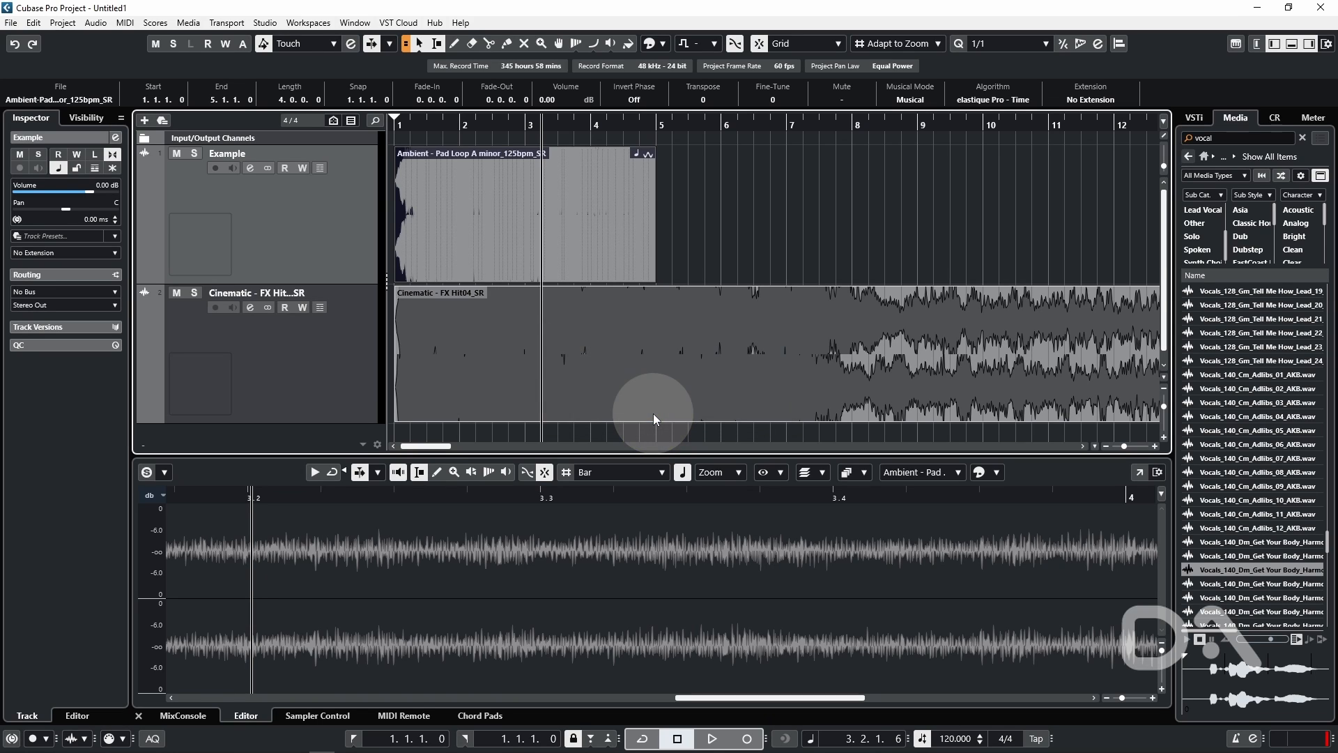
pyautogui.moveTo(310, 188)
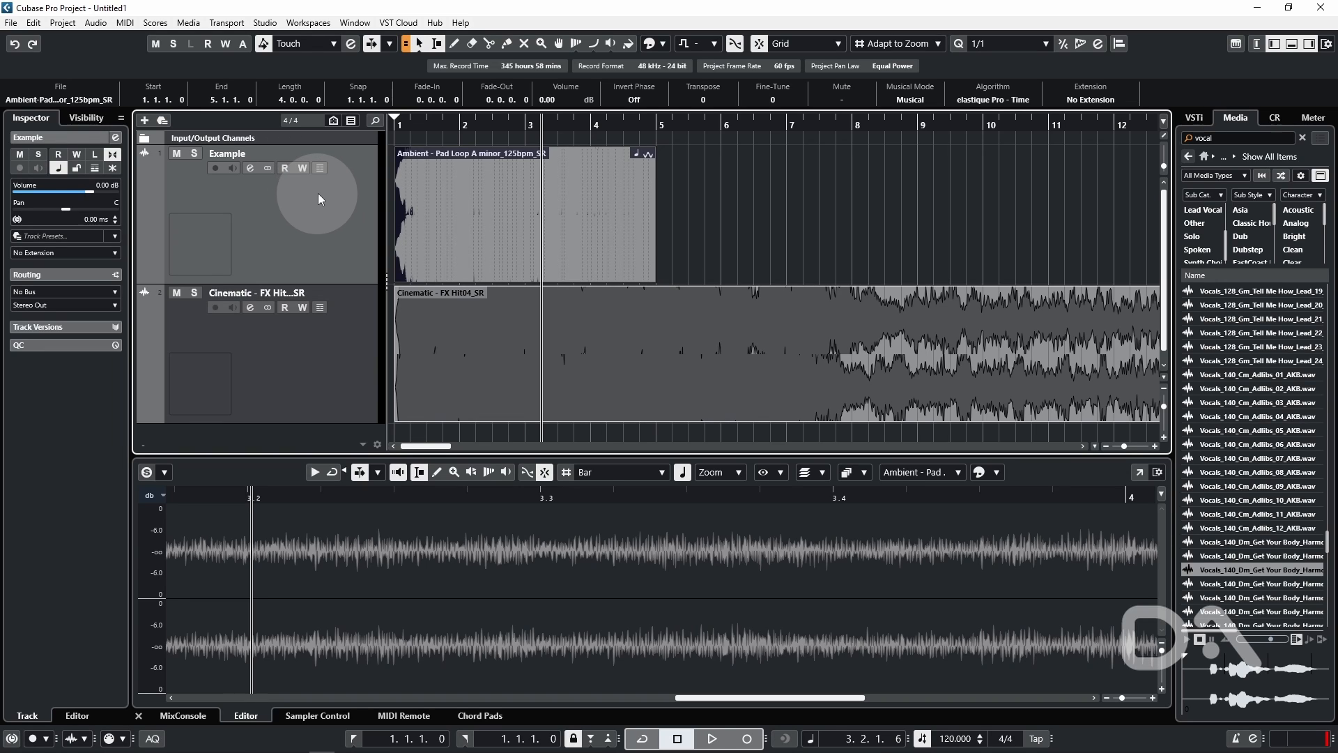
pyautogui.moveTo(322, 210)
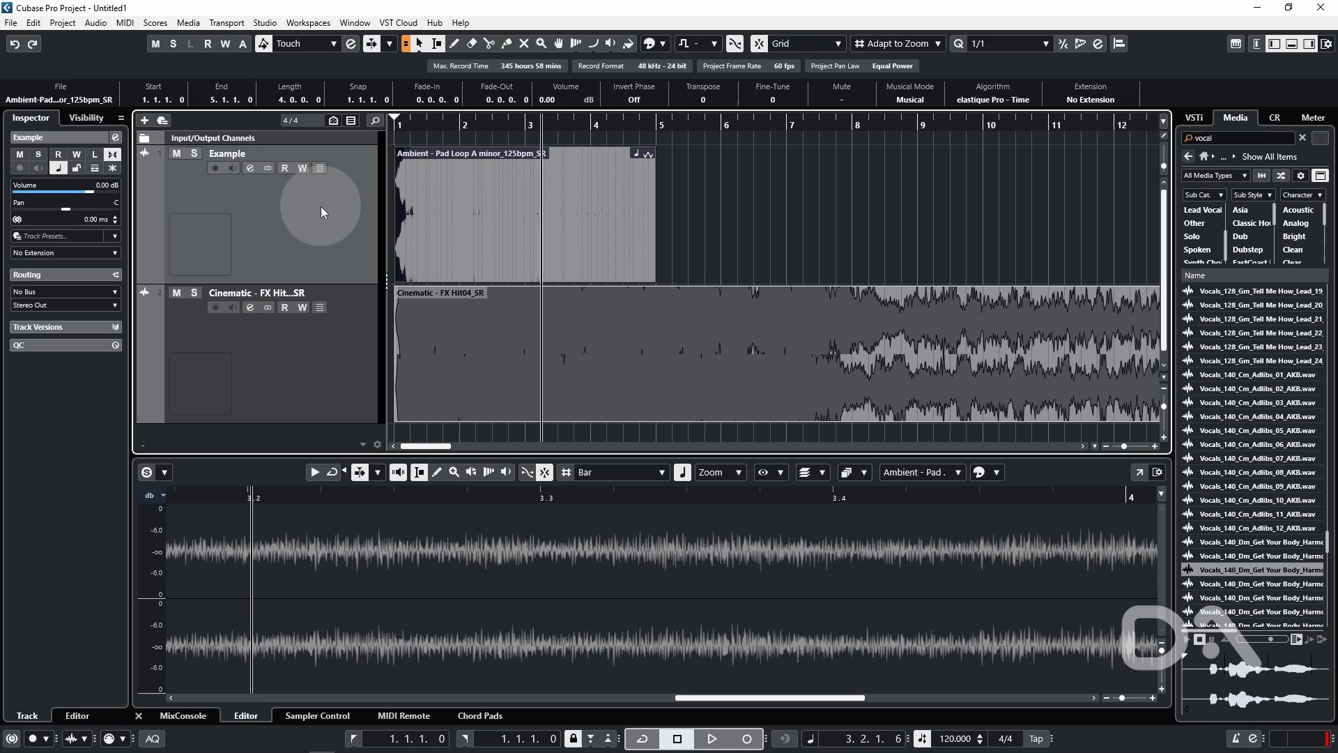
pyautogui.moveTo(274, 207)
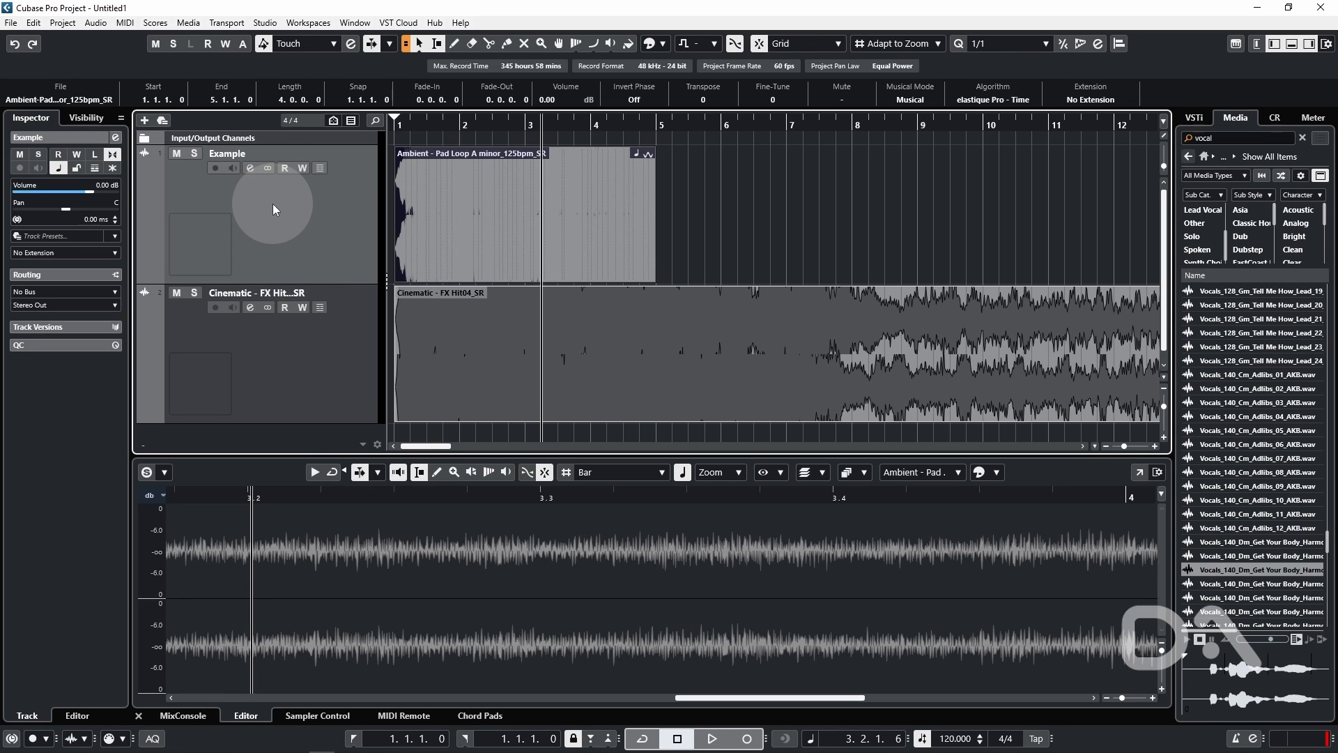
pyautogui.moveTo(293, 237)
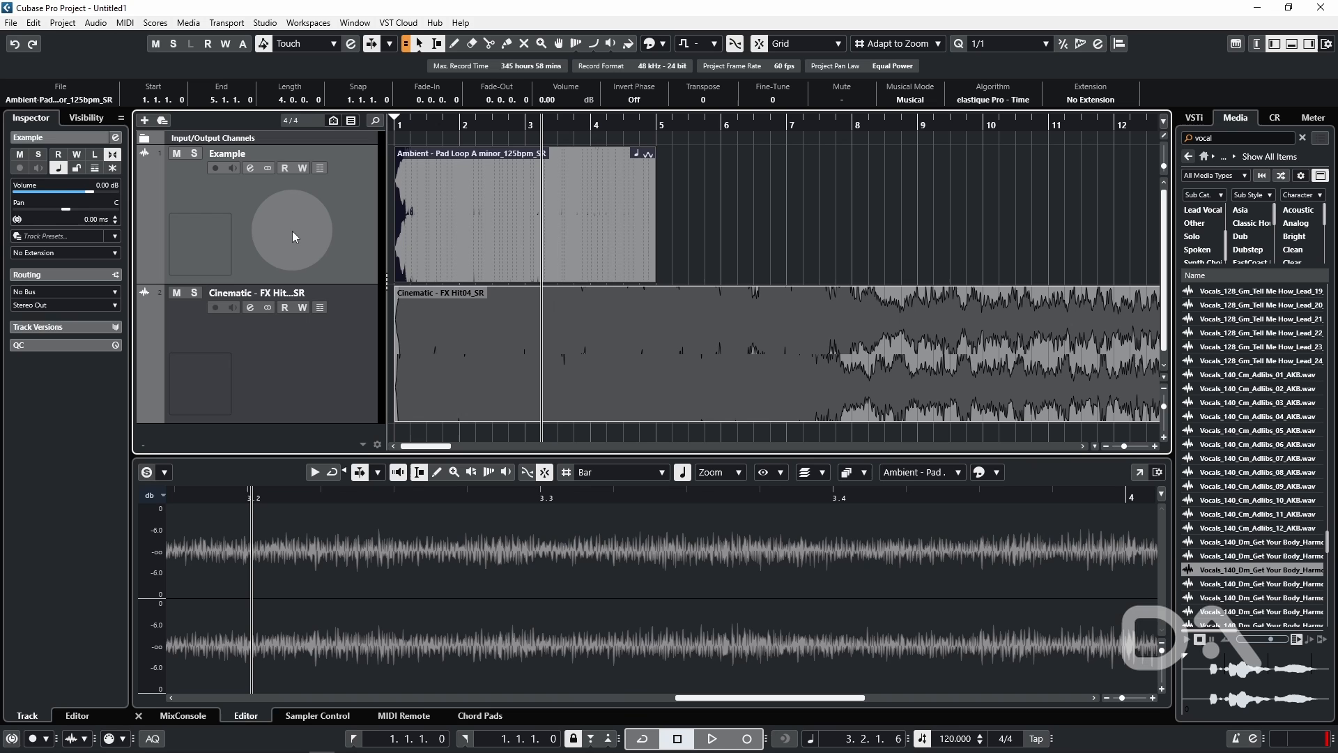
pyautogui.click(143, 120)
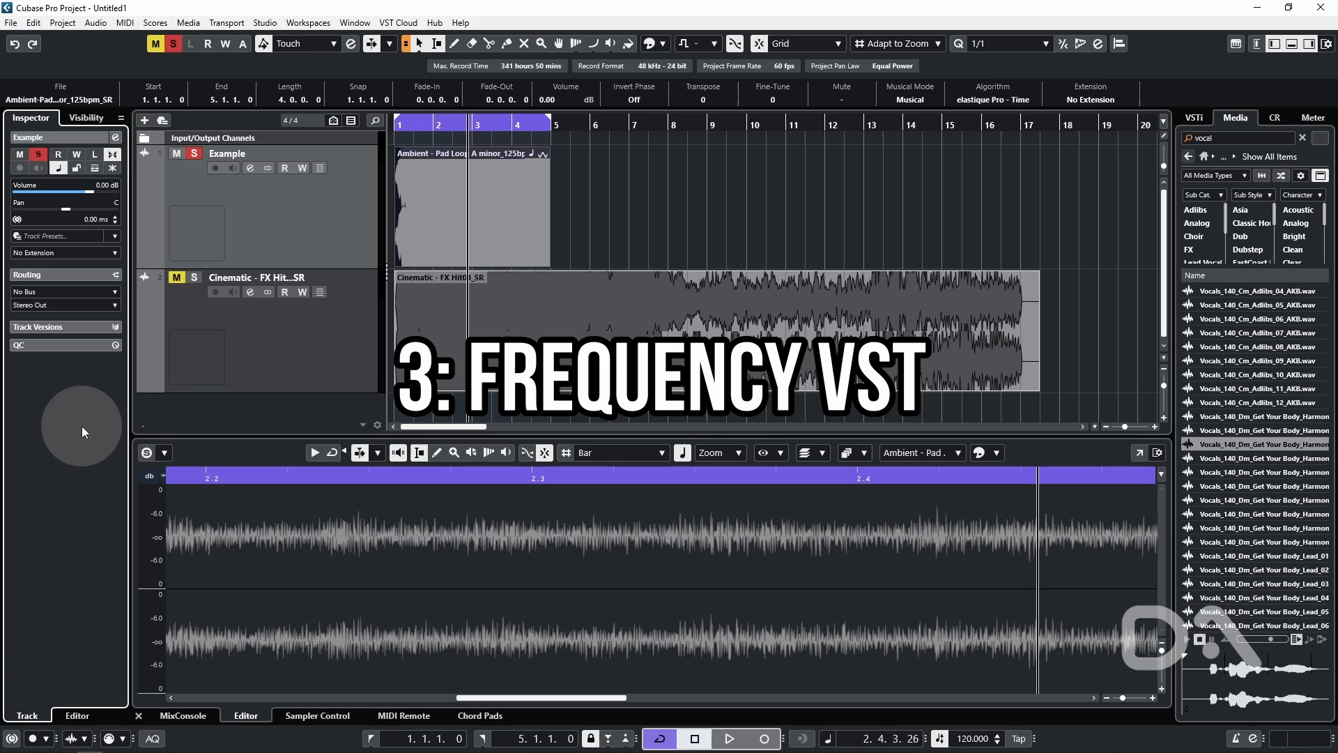
# Step: Show the Inserts section in the Inspector and load Frequency on the Example track
pyautogui.click(146, 452)
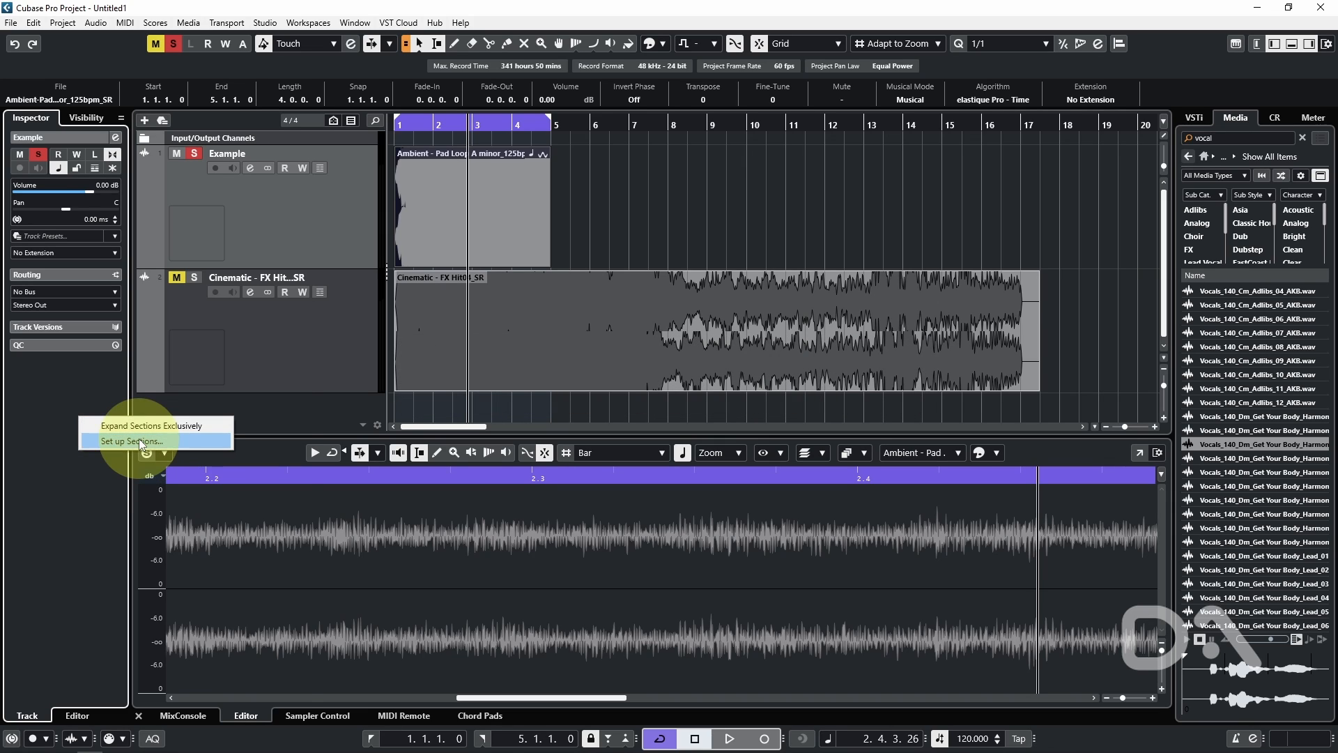
pyautogui.click(128, 442)
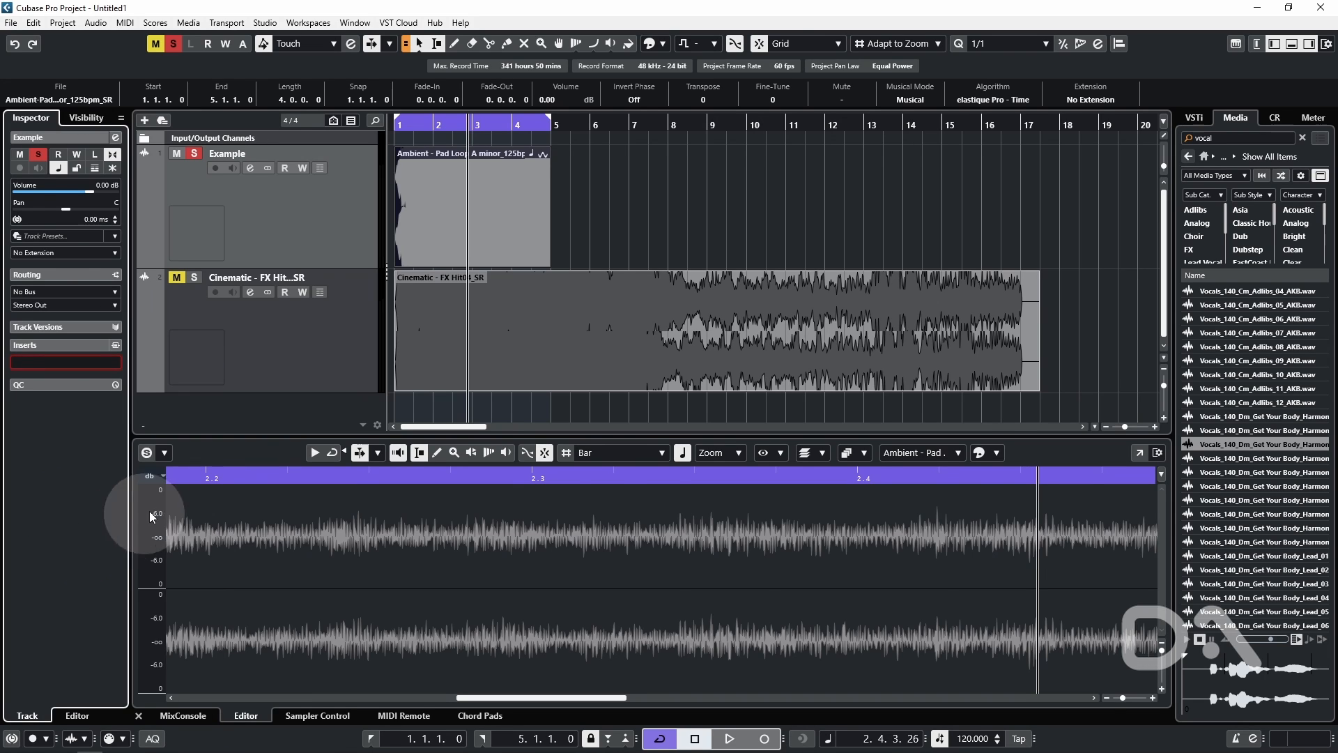
pyautogui.click(60, 362)
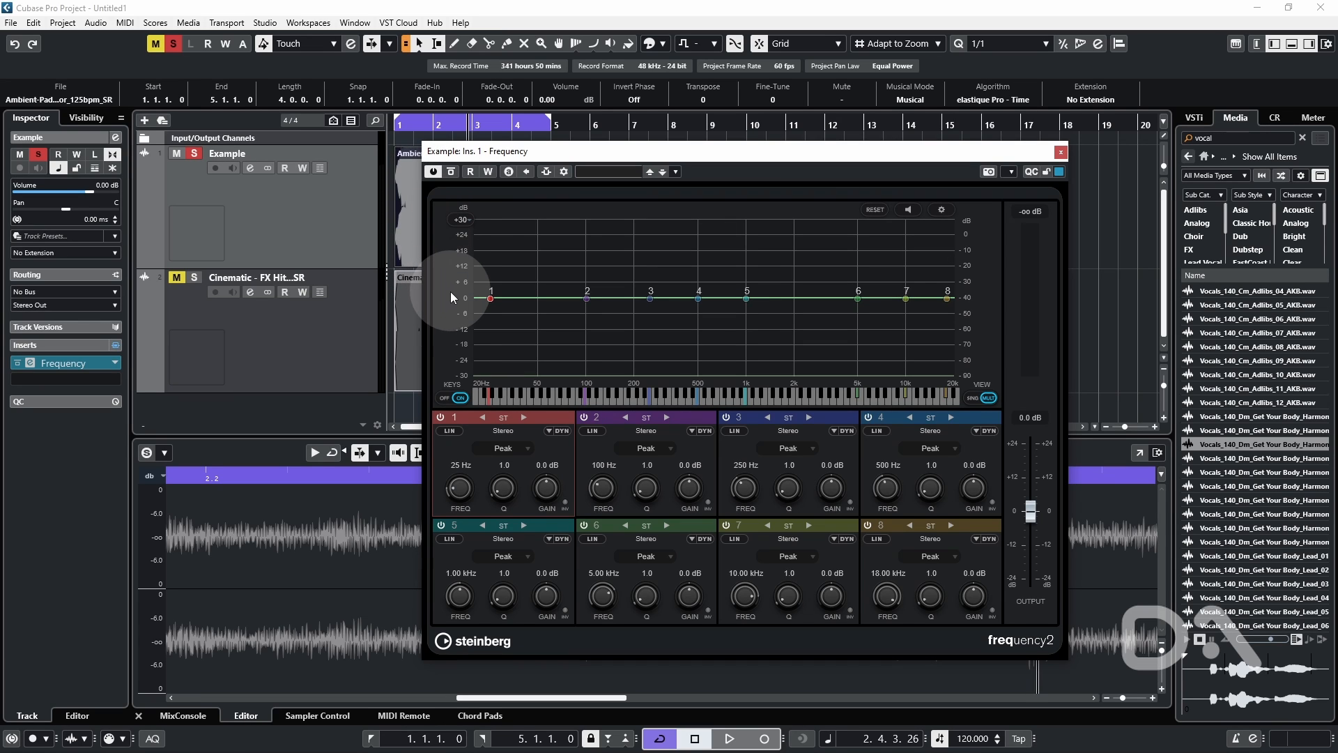
# Step: During playback, cut Frequency band 2 by about 2.5 dB near 166 Hz
pyautogui.click(728, 738)
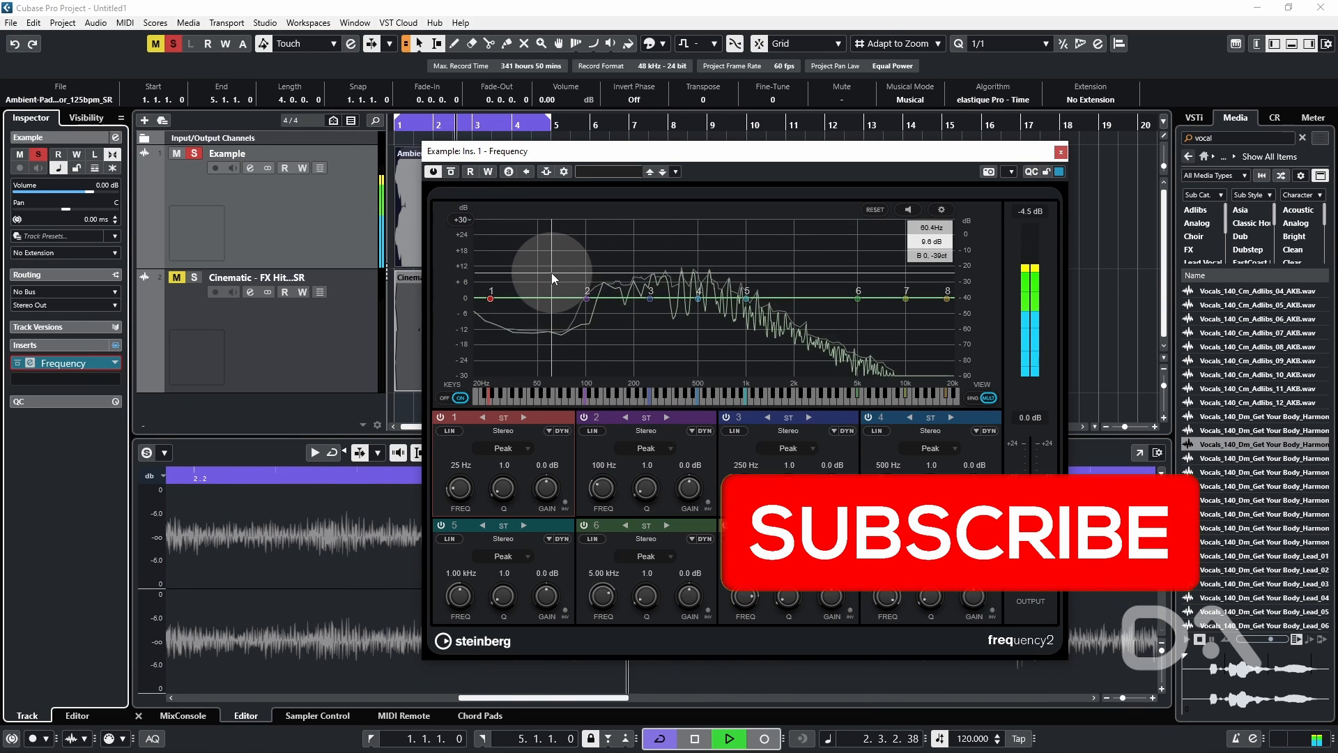
pyautogui.click(462, 219)
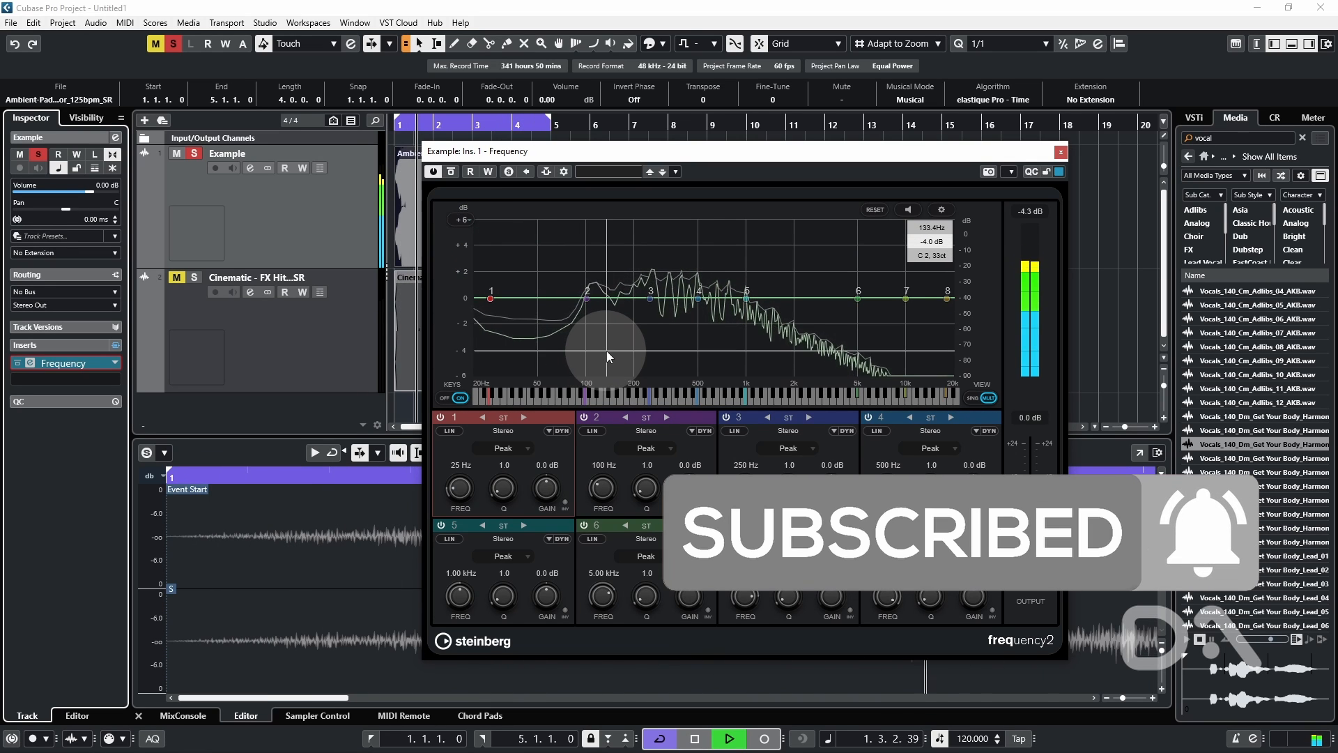
pyautogui.moveTo(606, 357); pyautogui.dragTo(627, 335)
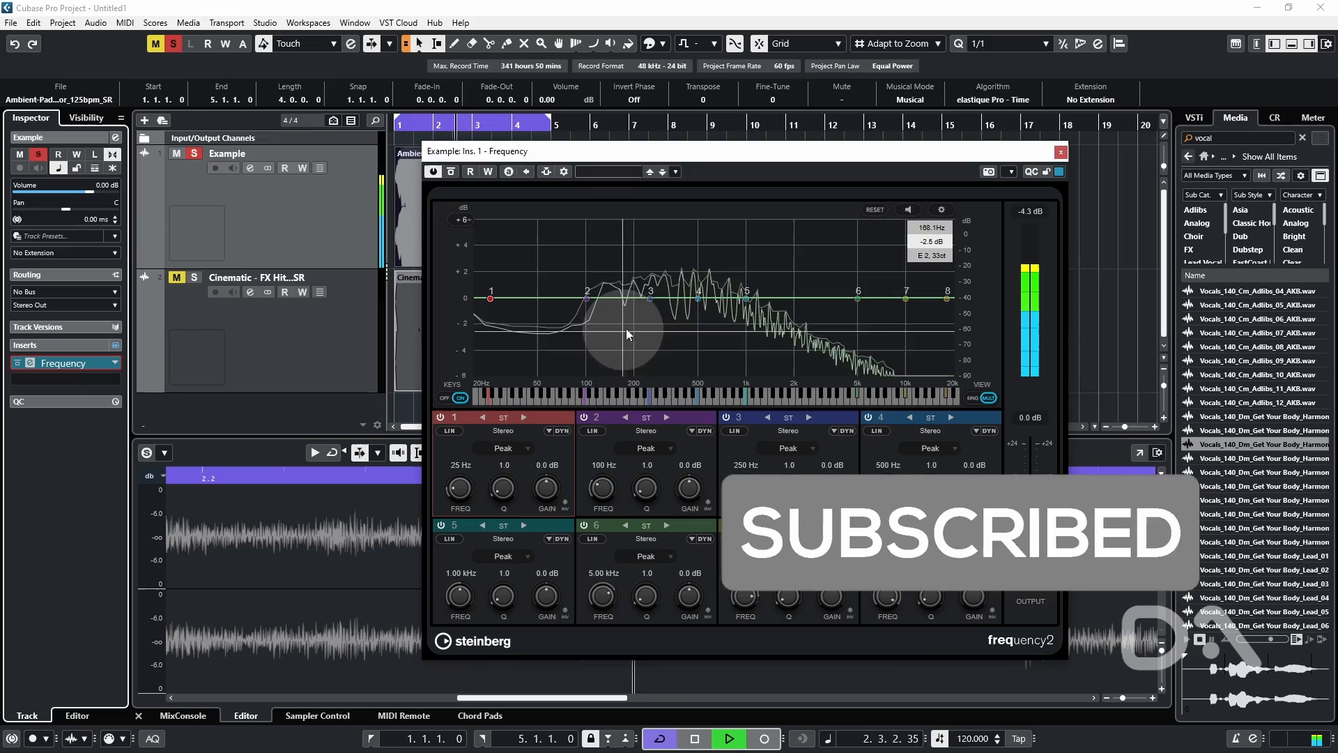
pyautogui.moveTo(627, 333); pyautogui.dragTo(666, 358)
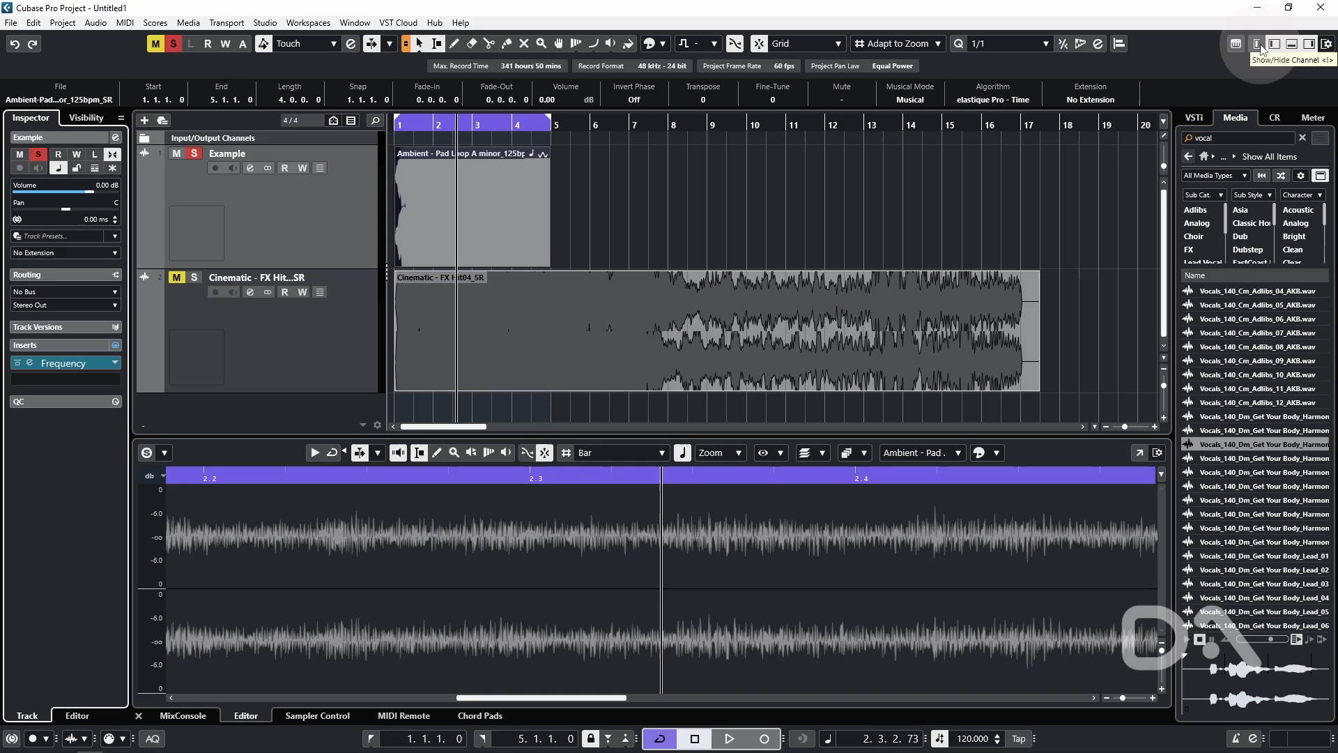
# Step: Show the Channel zone beside the Inspector and choose its visible sections
pyautogui.click(1256, 43)
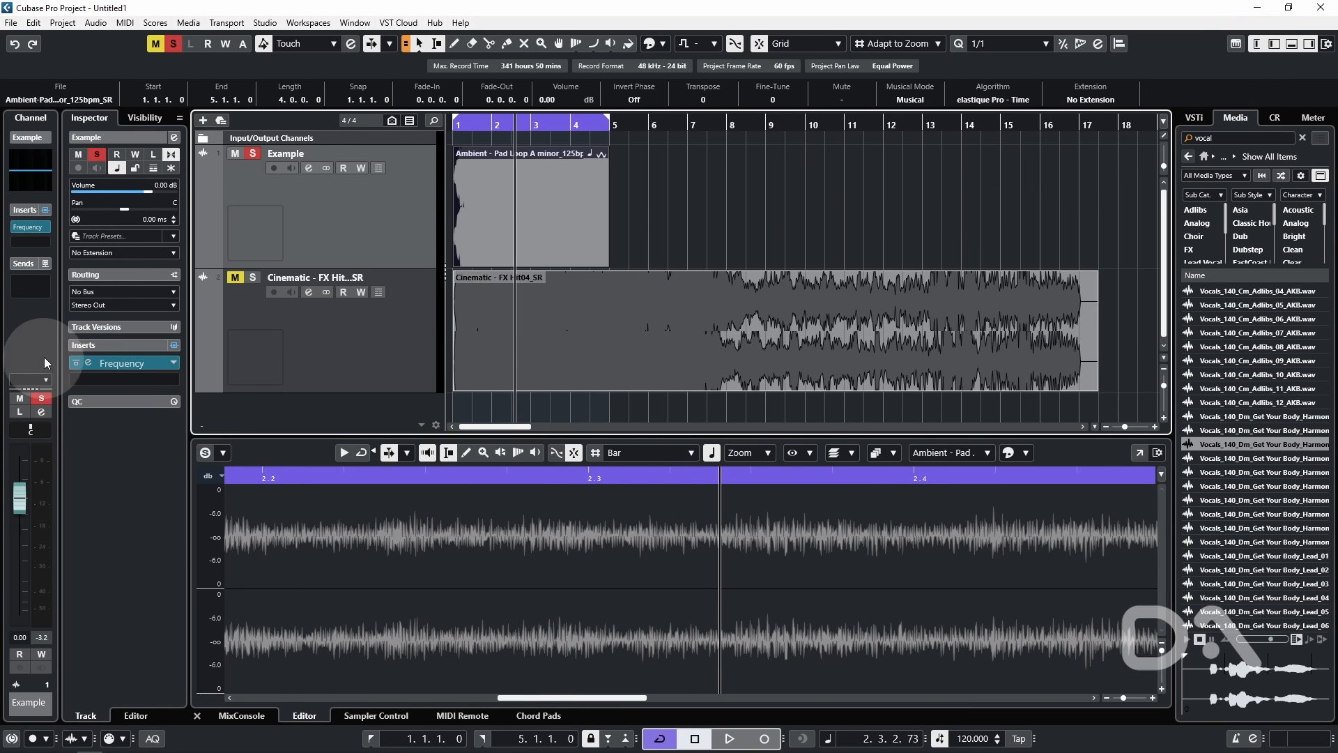
pyautogui.moveTo(57, 332)
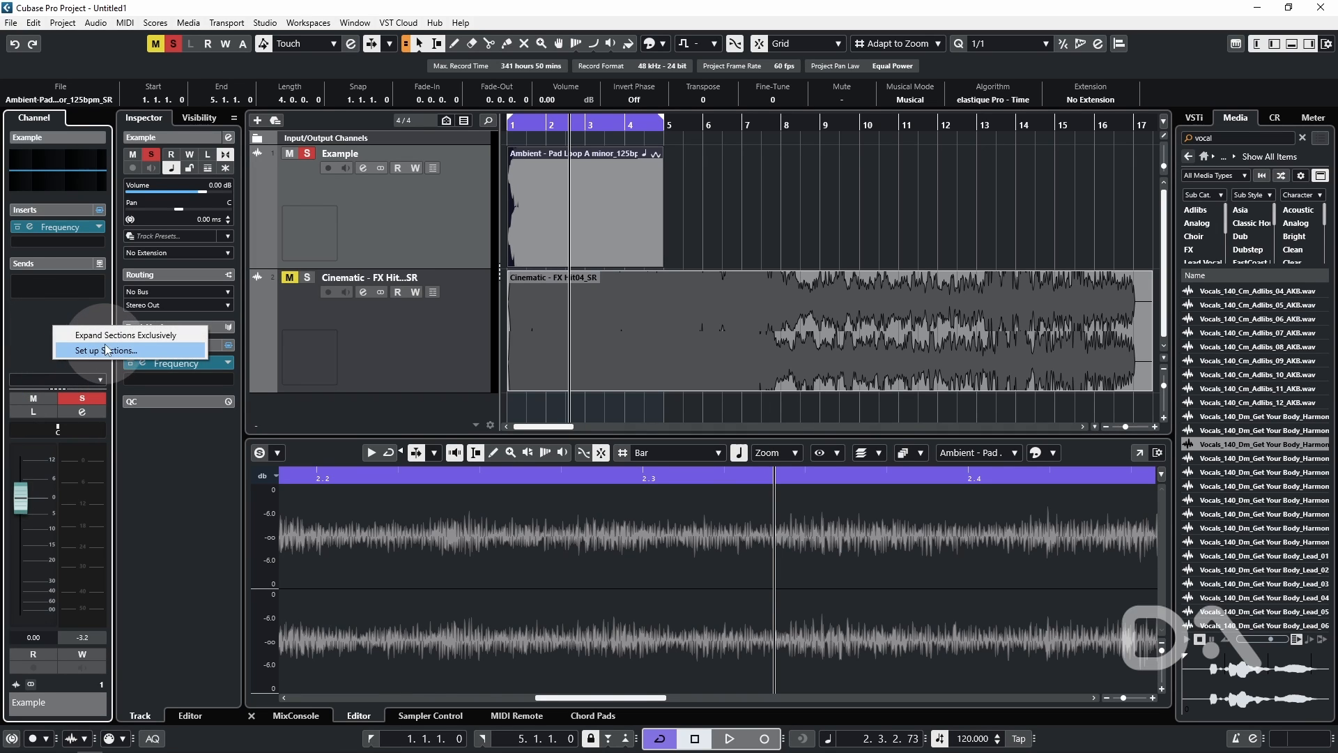
pyautogui.click(102, 350)
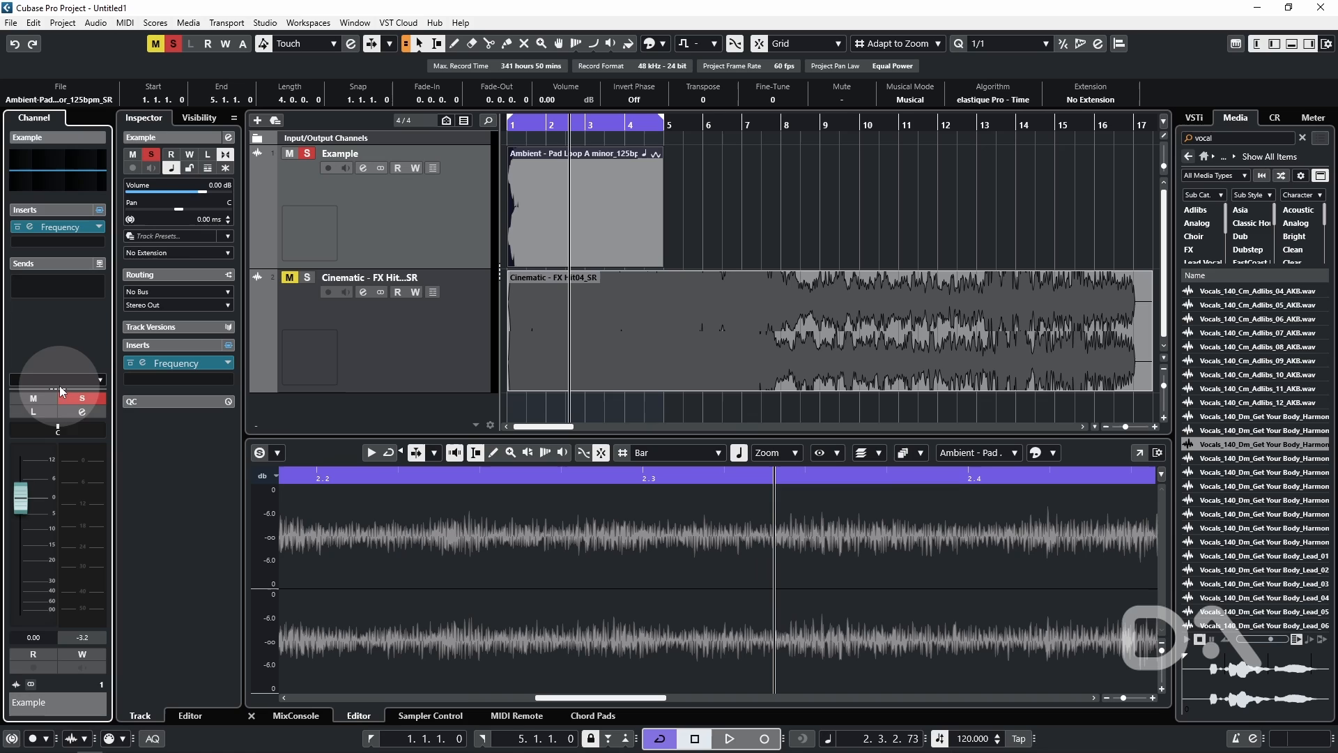
pyautogui.moveTo(28, 389)
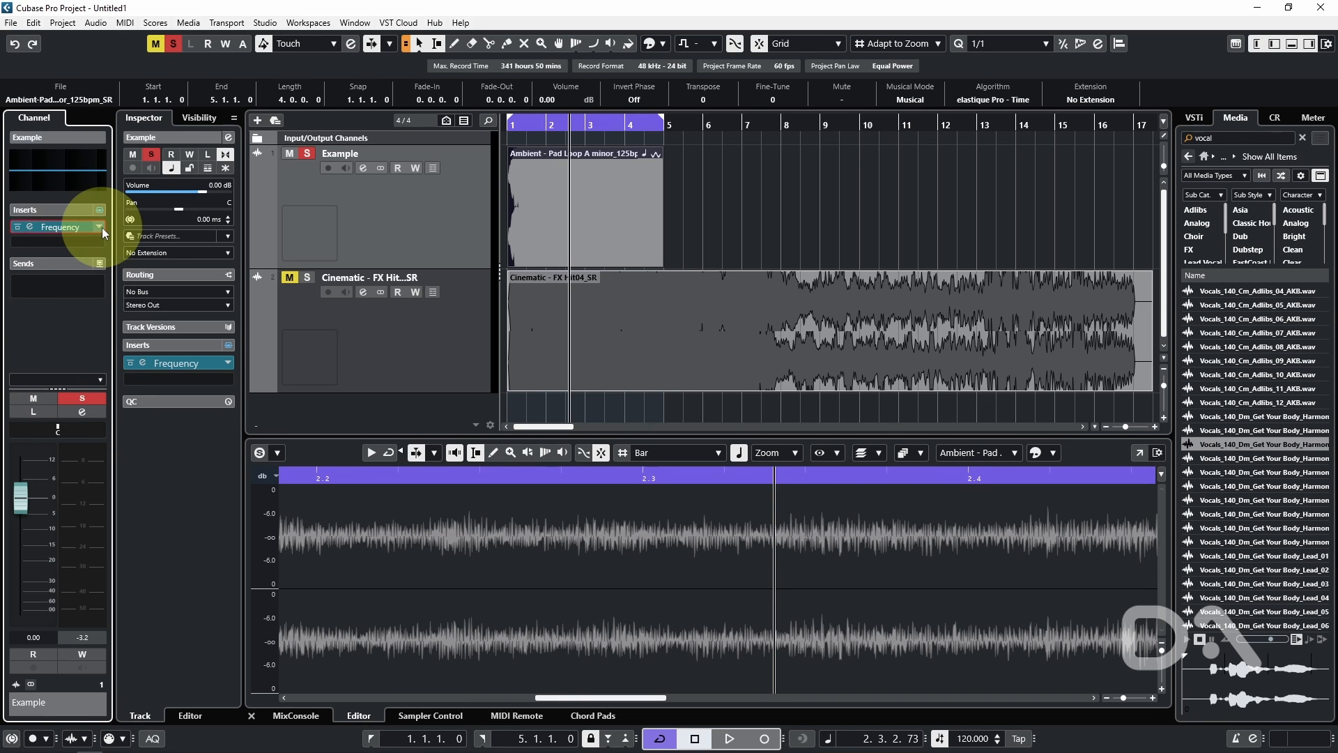
# Step: Replace the insert with VoxComp from Dynamics and switch it to Live mode
pyautogui.click(100, 226)
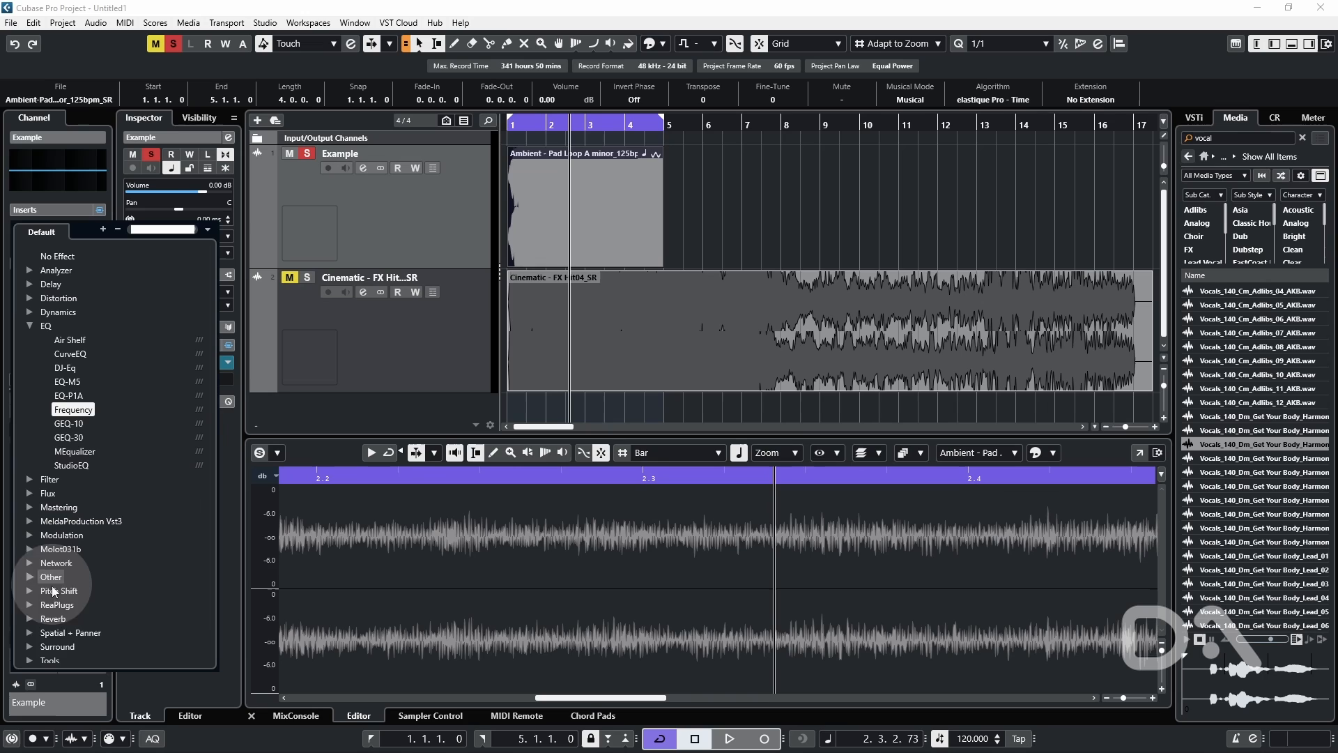
pyautogui.click(29, 326)
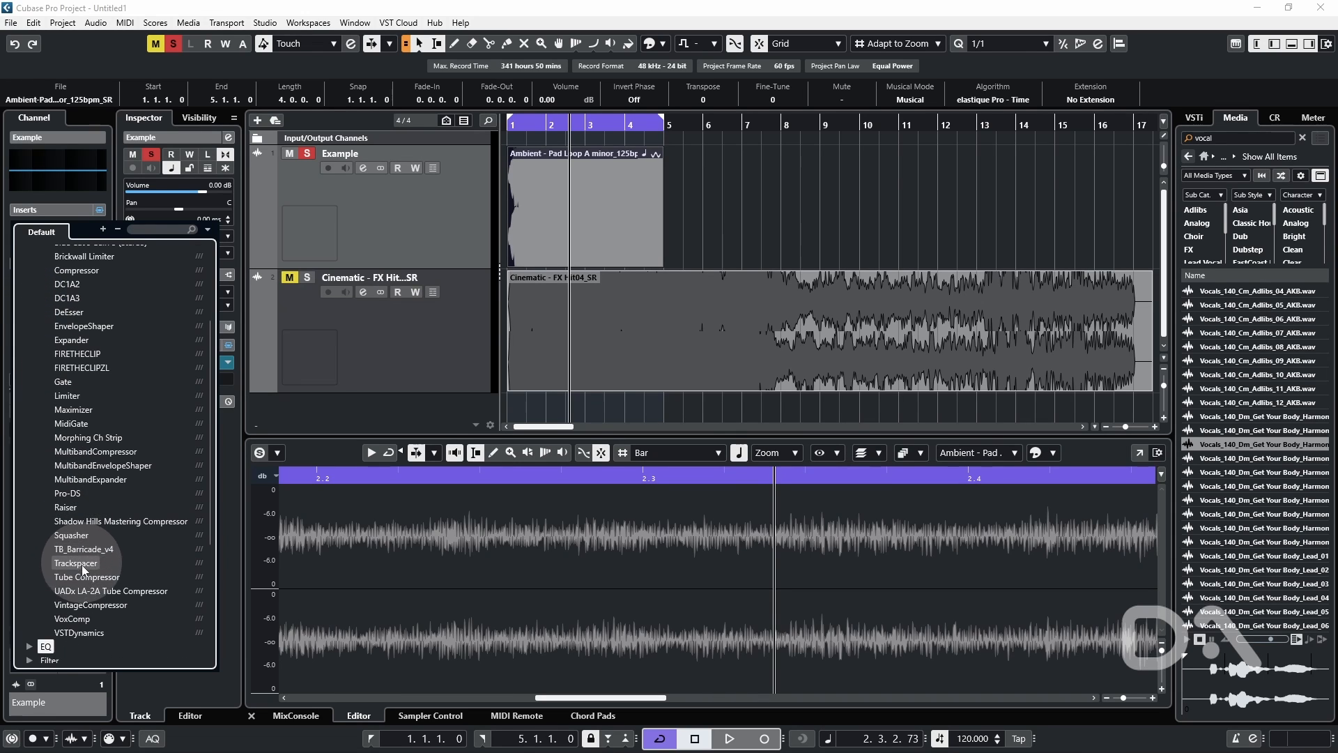
pyautogui.click(71, 619)
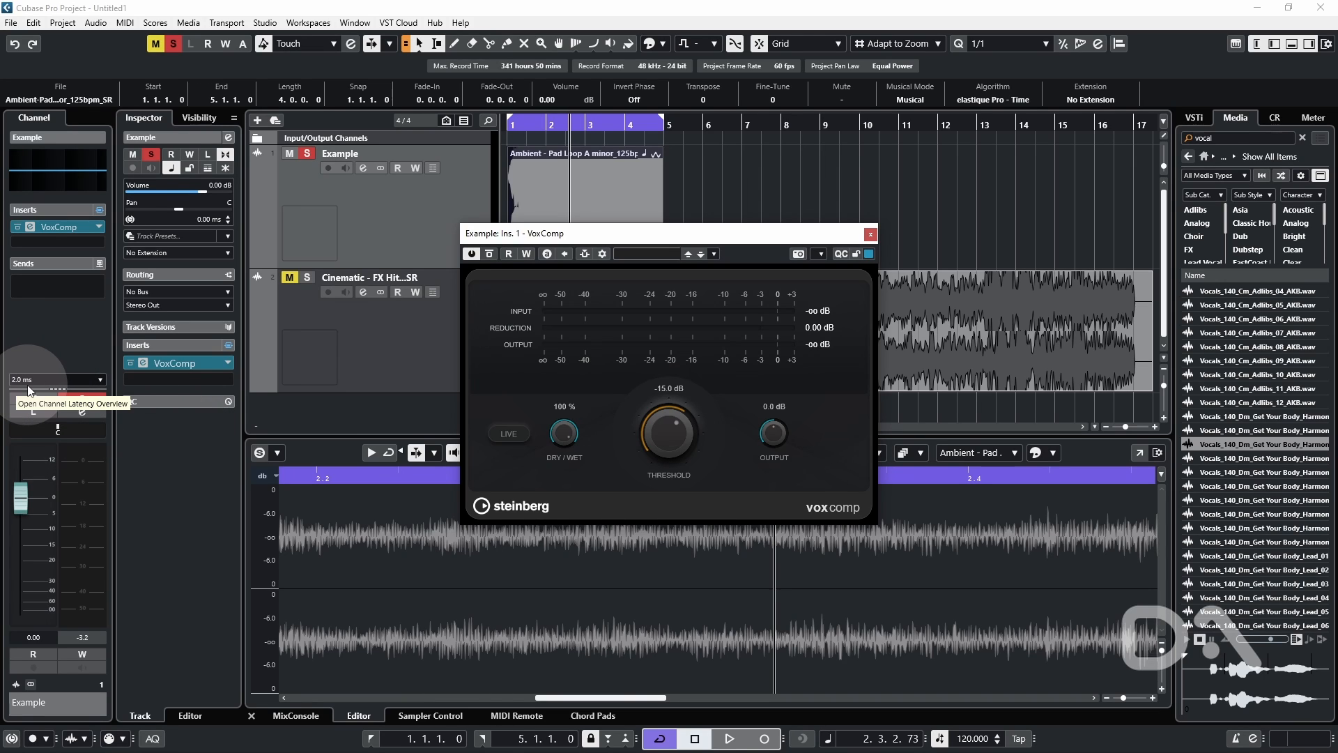
pyautogui.moveTo(509, 433)
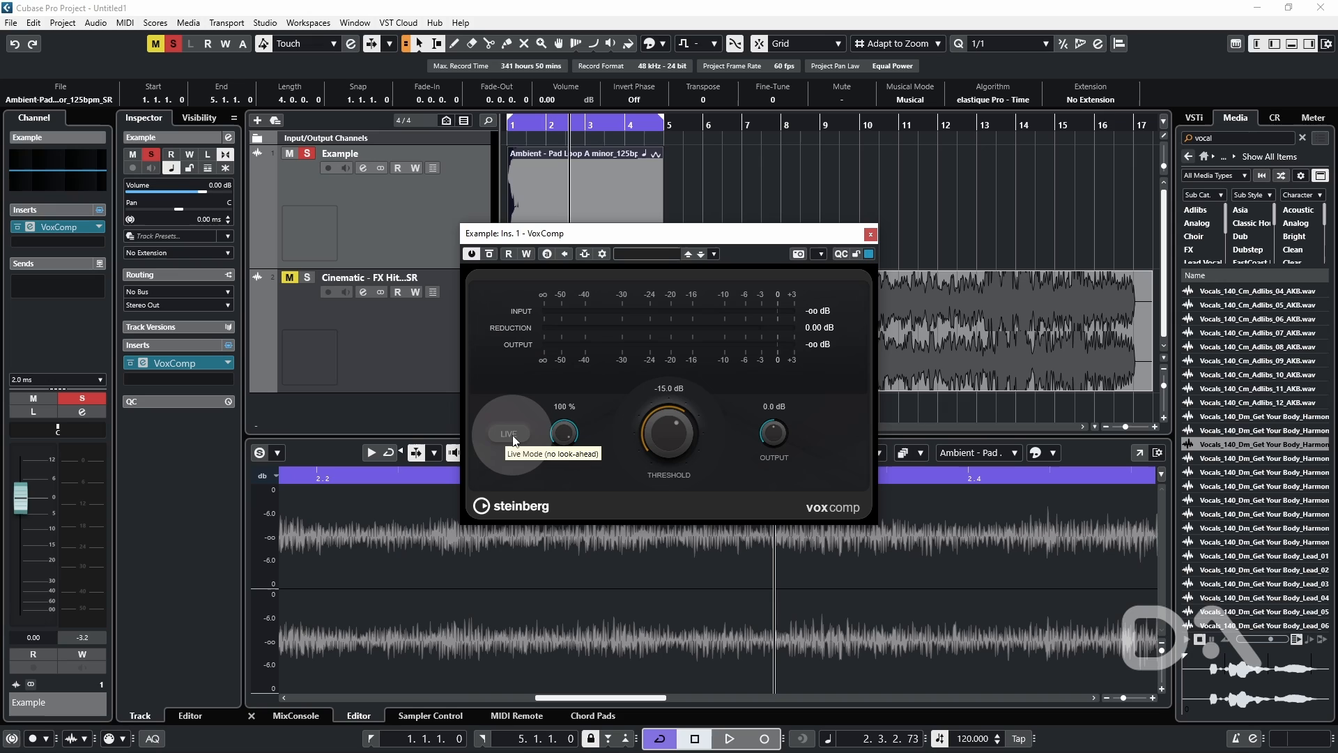
pyautogui.click(507, 433)
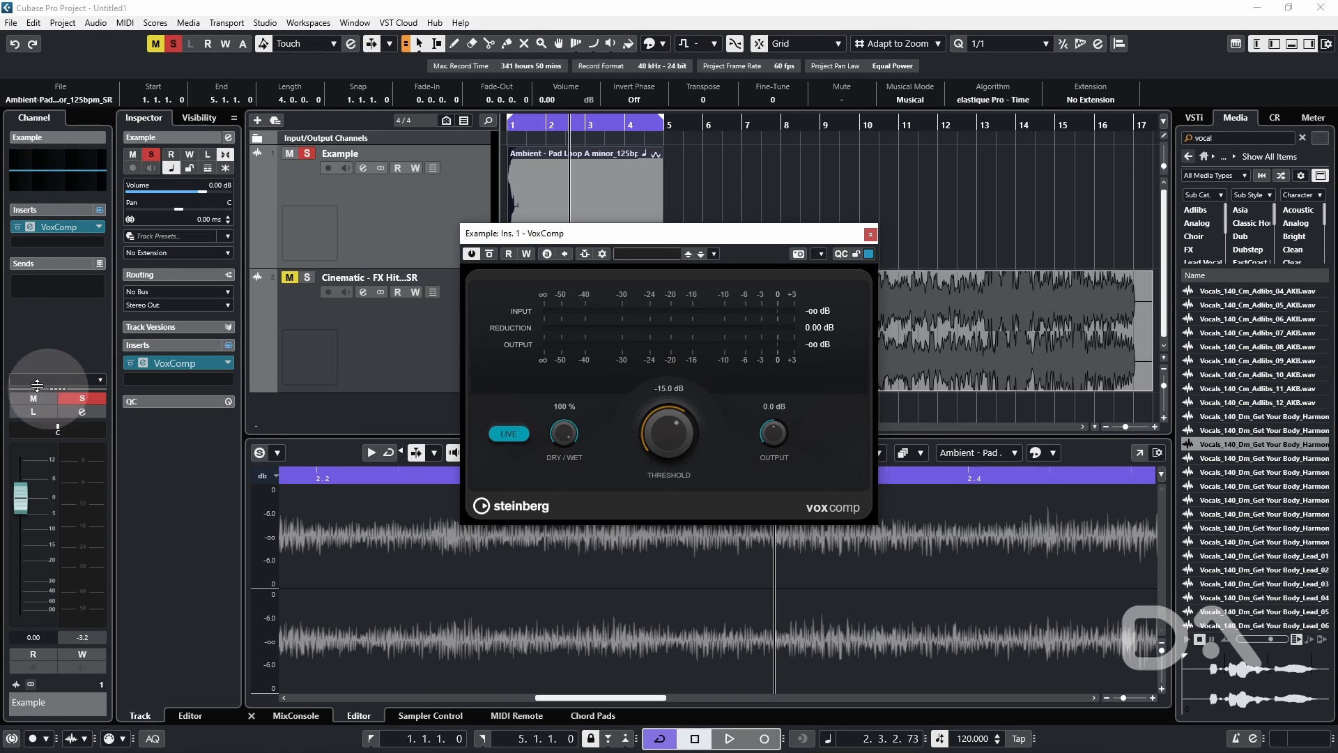
pyautogui.moveTo(25, 385)
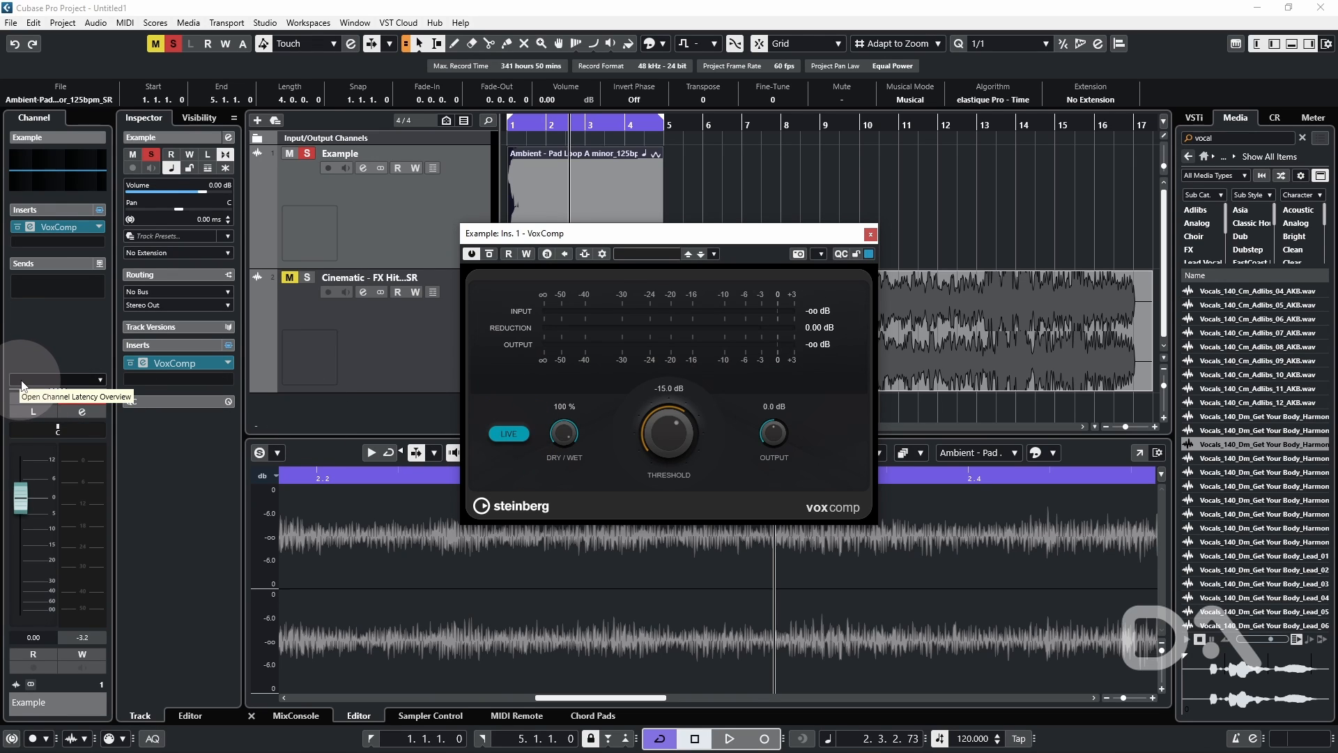
pyautogui.click(869, 233)
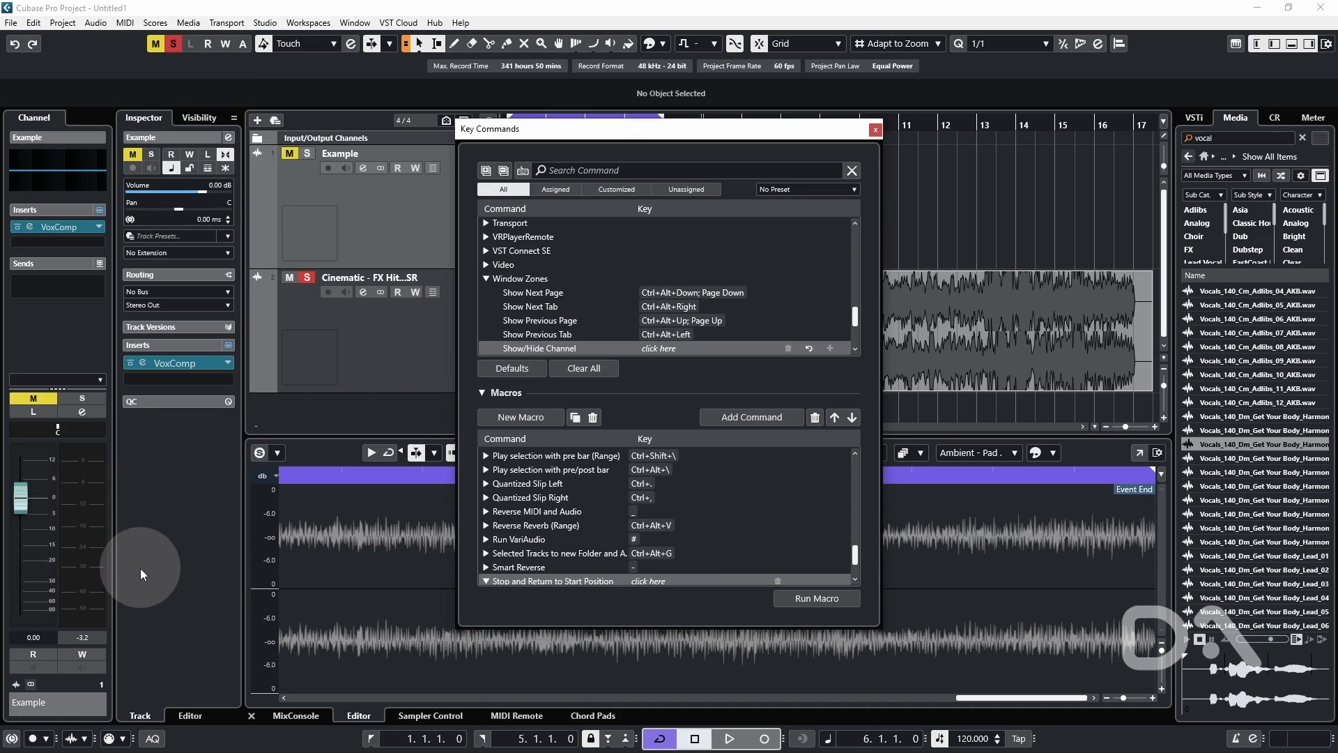
pyautogui.moveTo(680, 306)
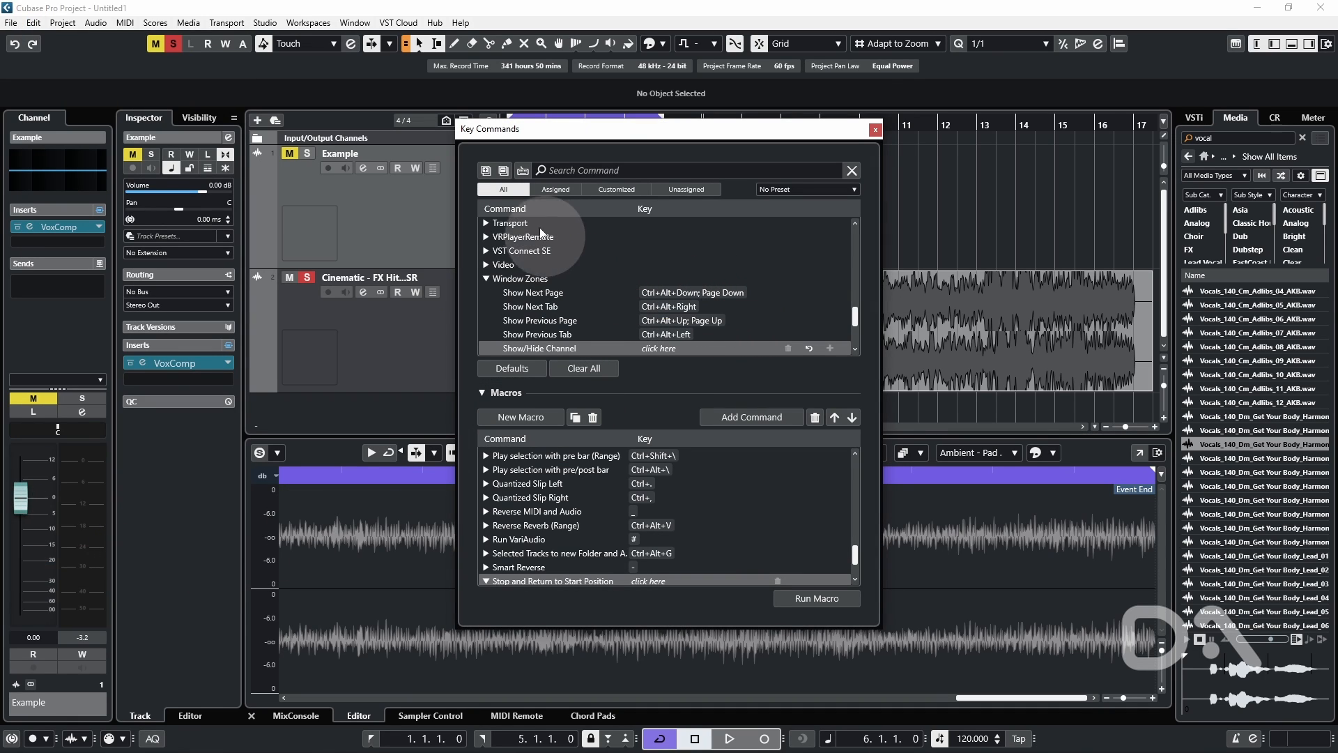
# Step: Filter Key Commands by Assigned, Customized, then Unassigned, and view Transport options
pyautogui.click(555, 188)
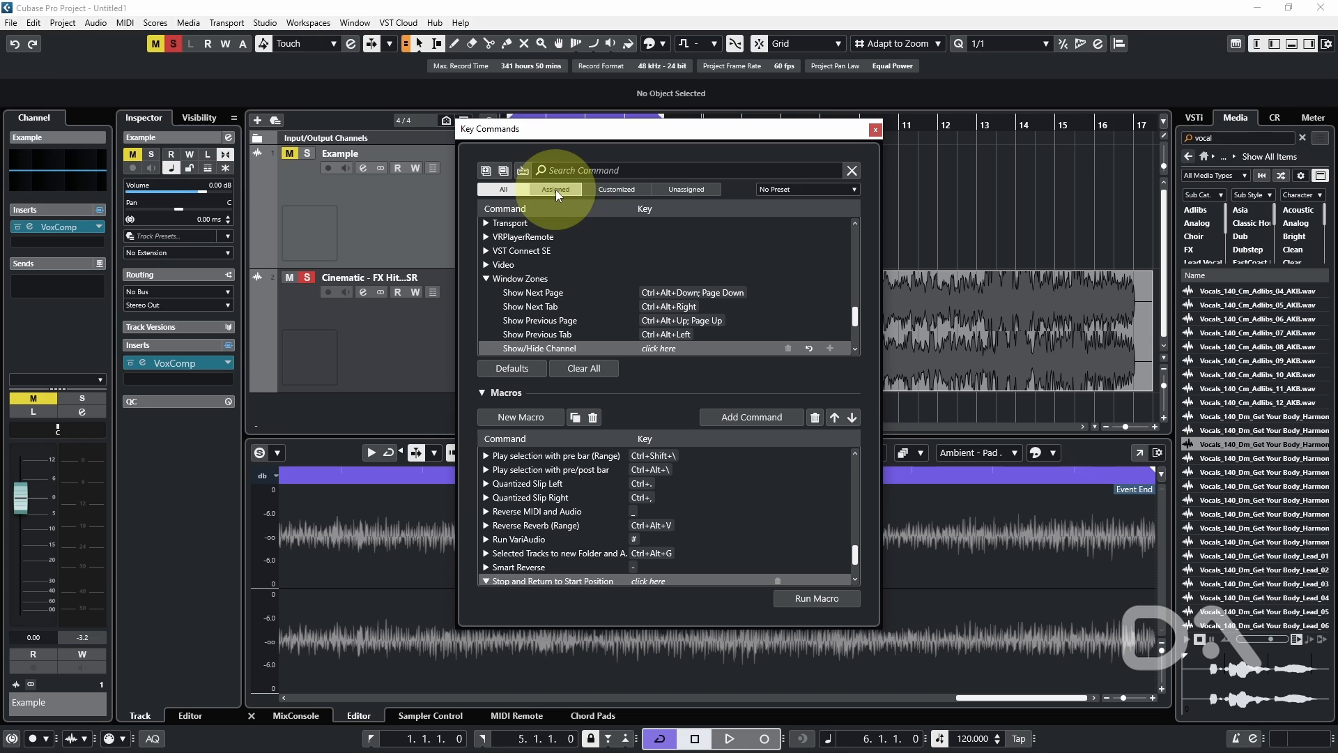
pyautogui.click(614, 188)
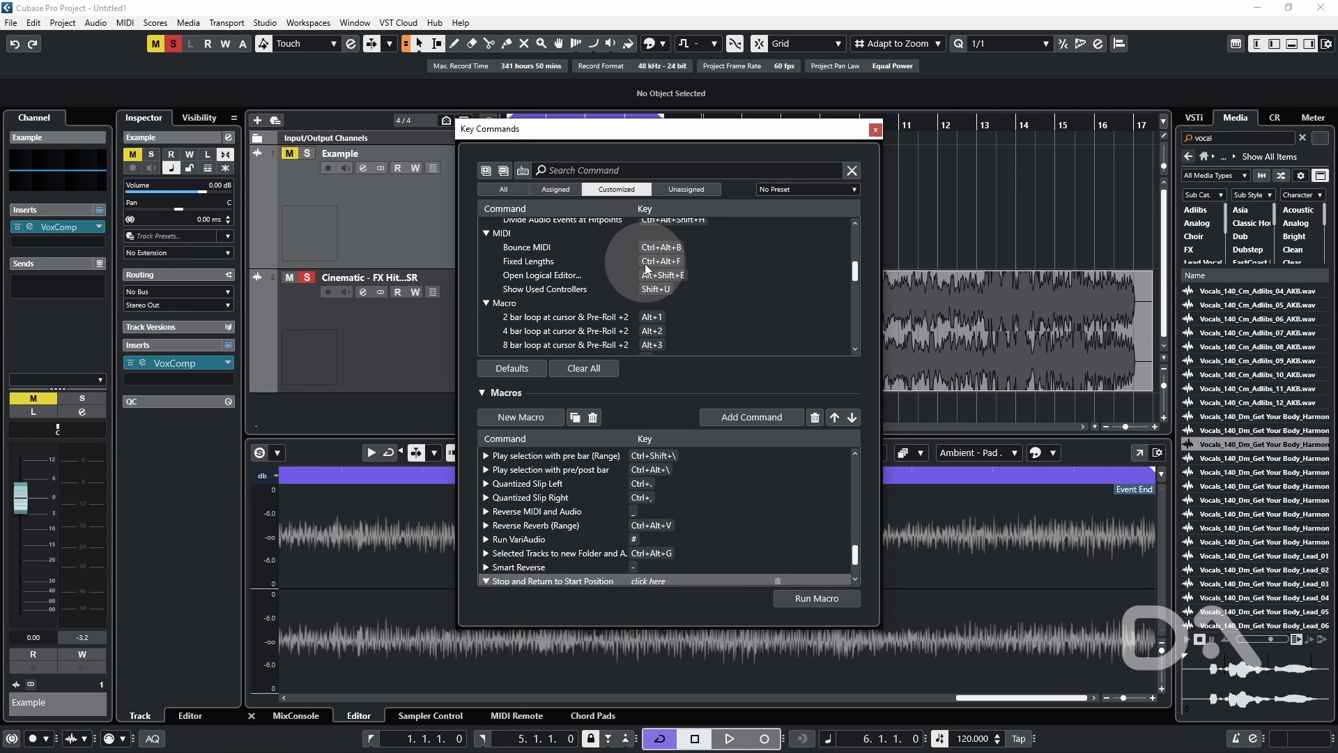
pyautogui.click(686, 188)
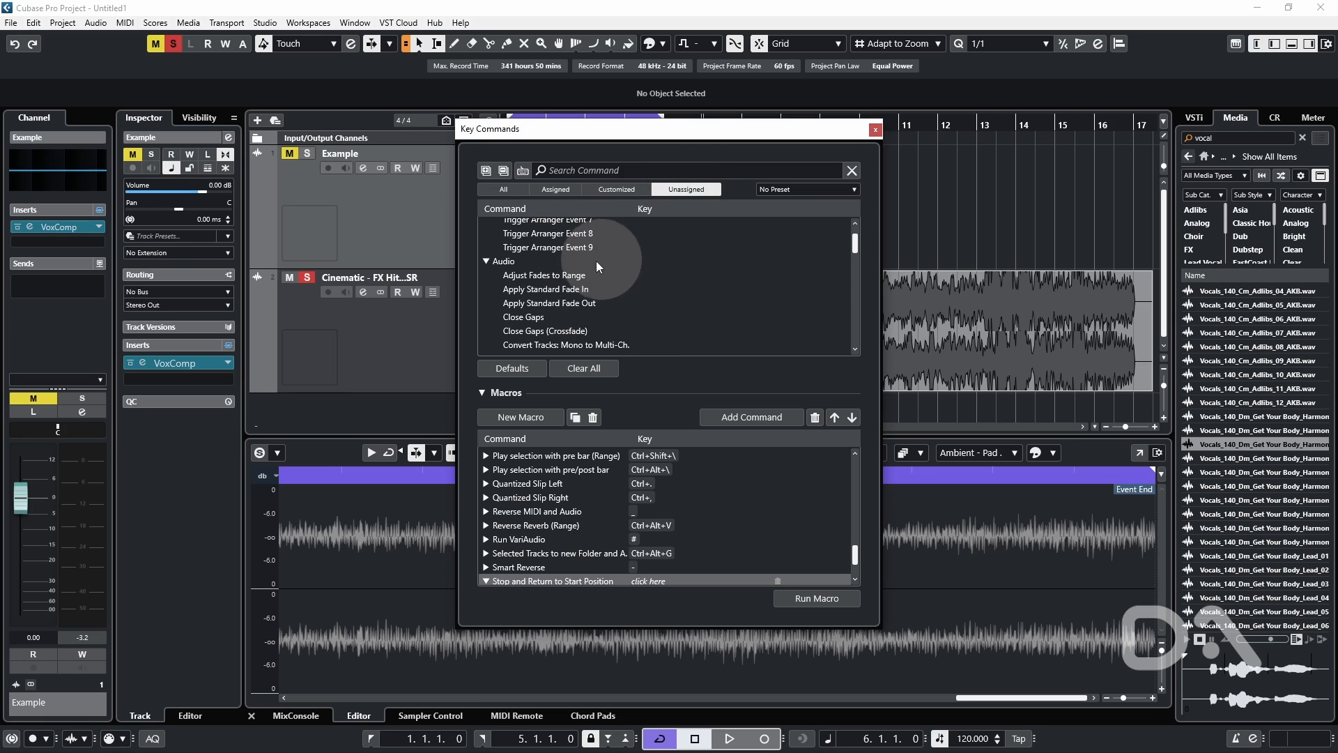
pyautogui.moveTo(561, 302)
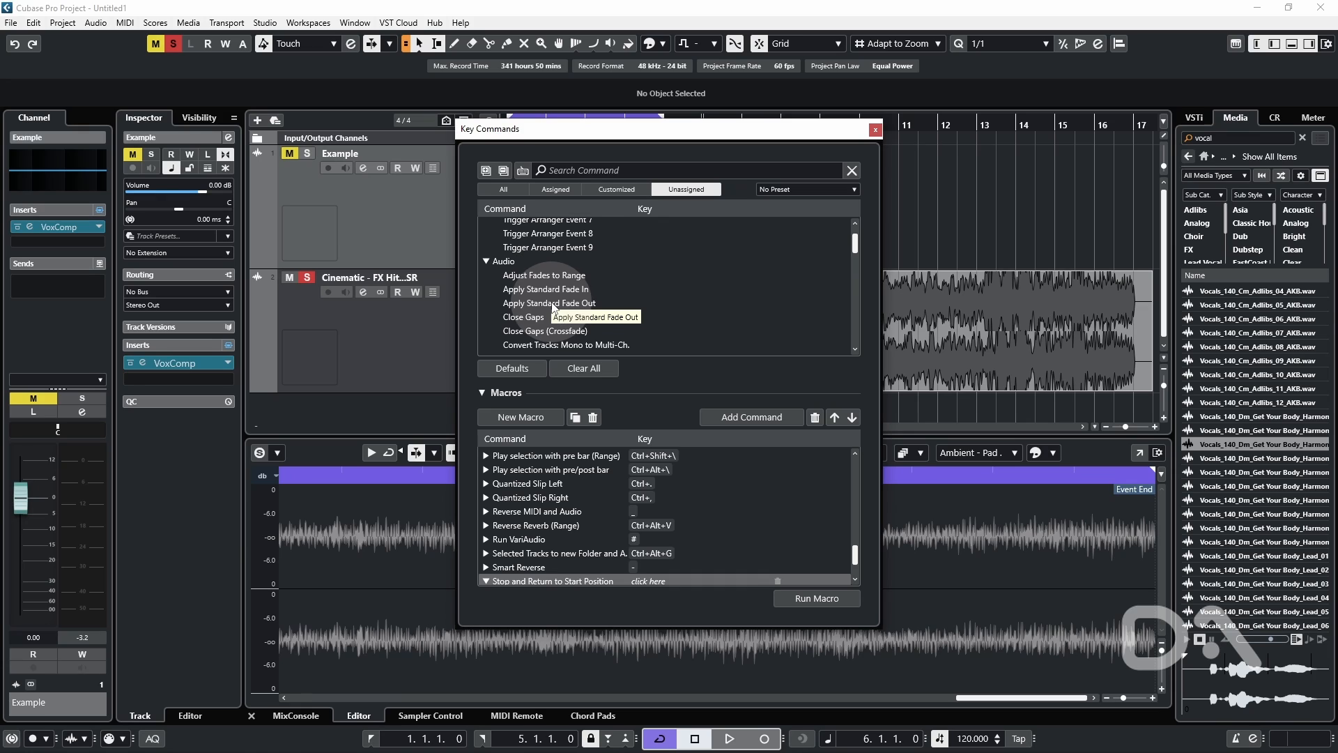
pyautogui.moveTo(230, 32)
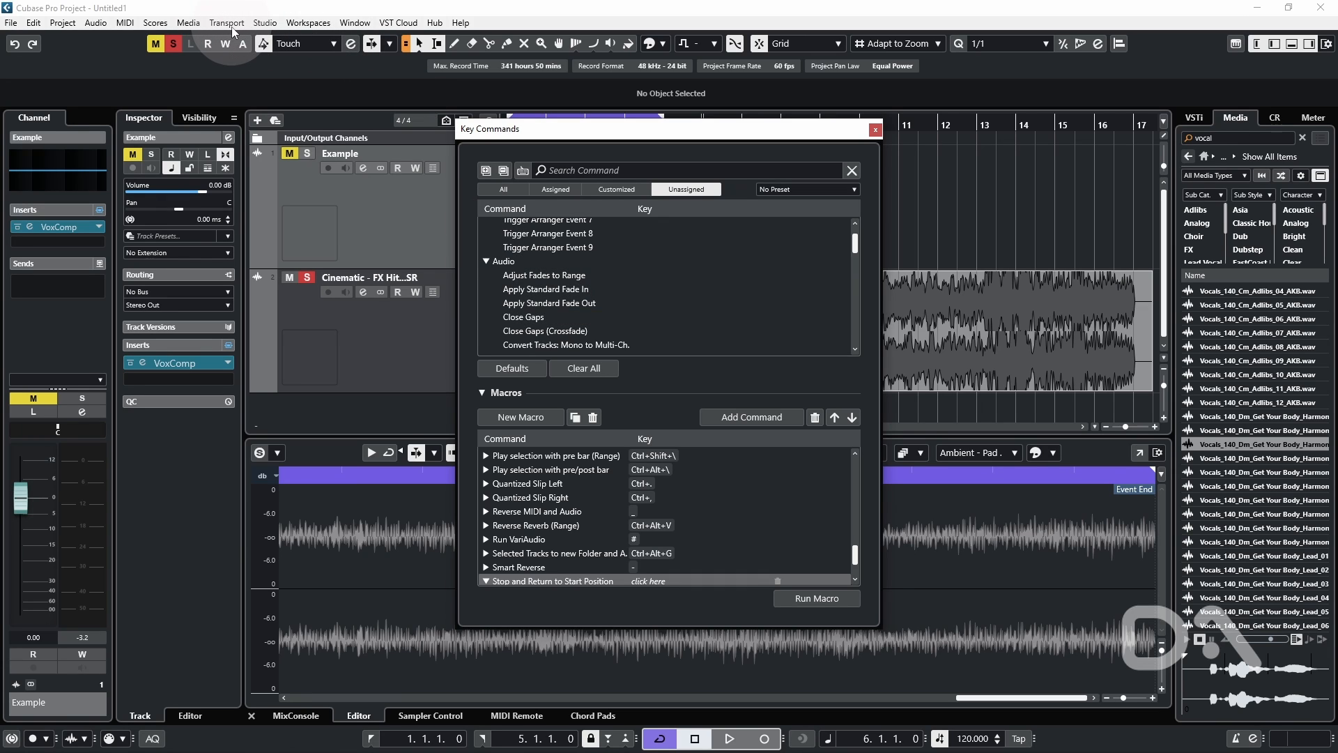
pyautogui.click(226, 22)
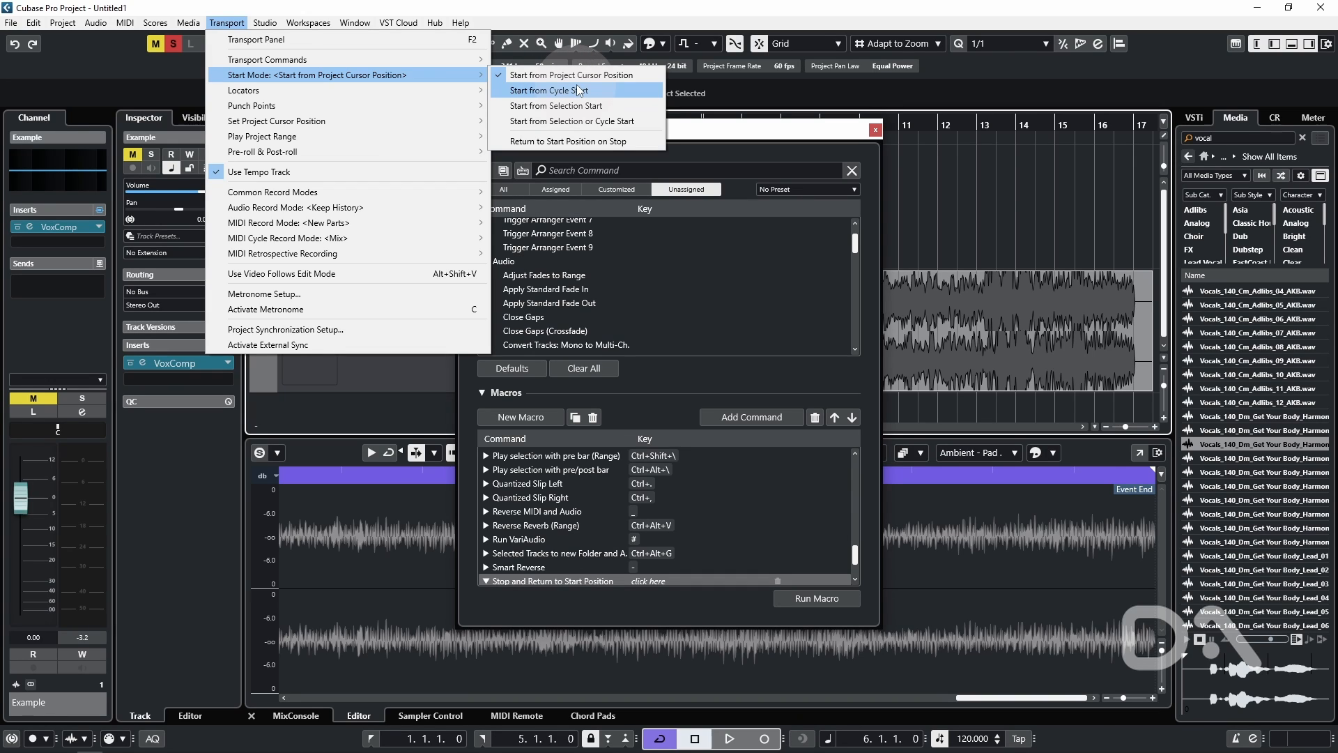
pyautogui.moveTo(578, 92)
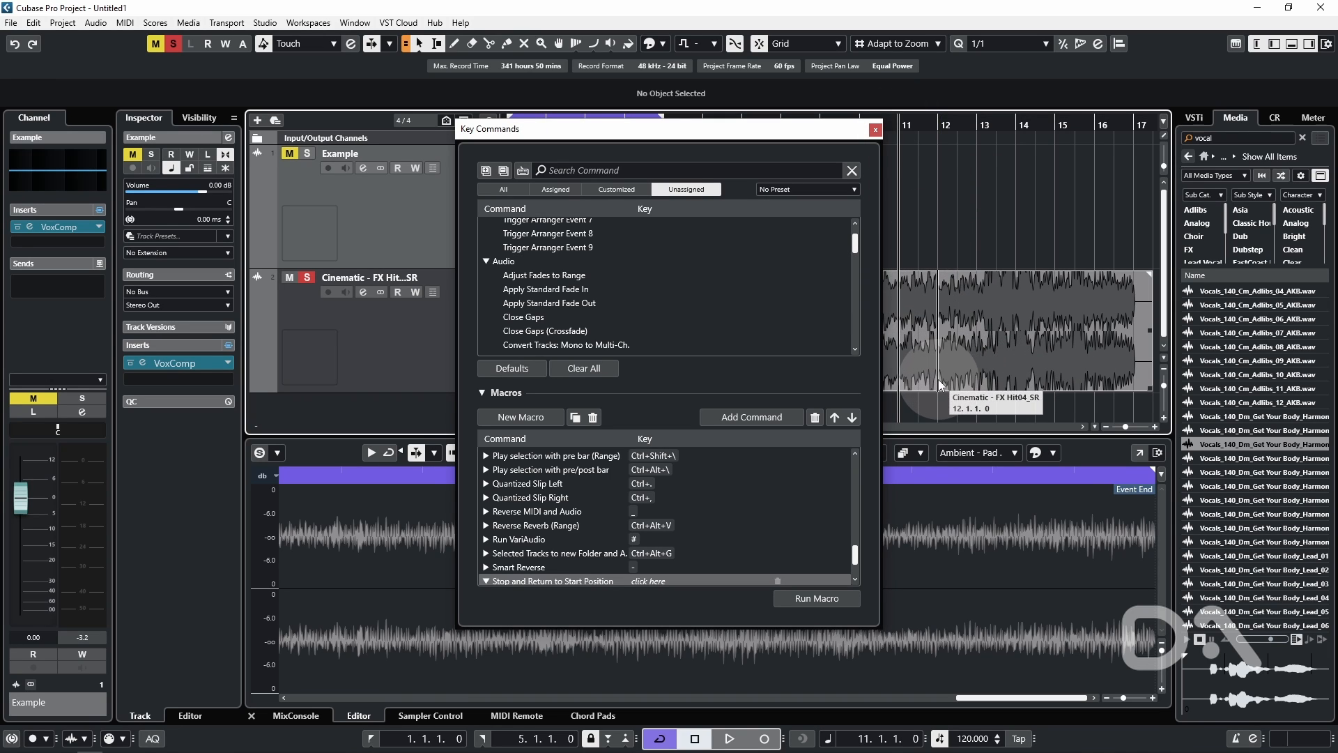
pyautogui.moveTo(945, 401)
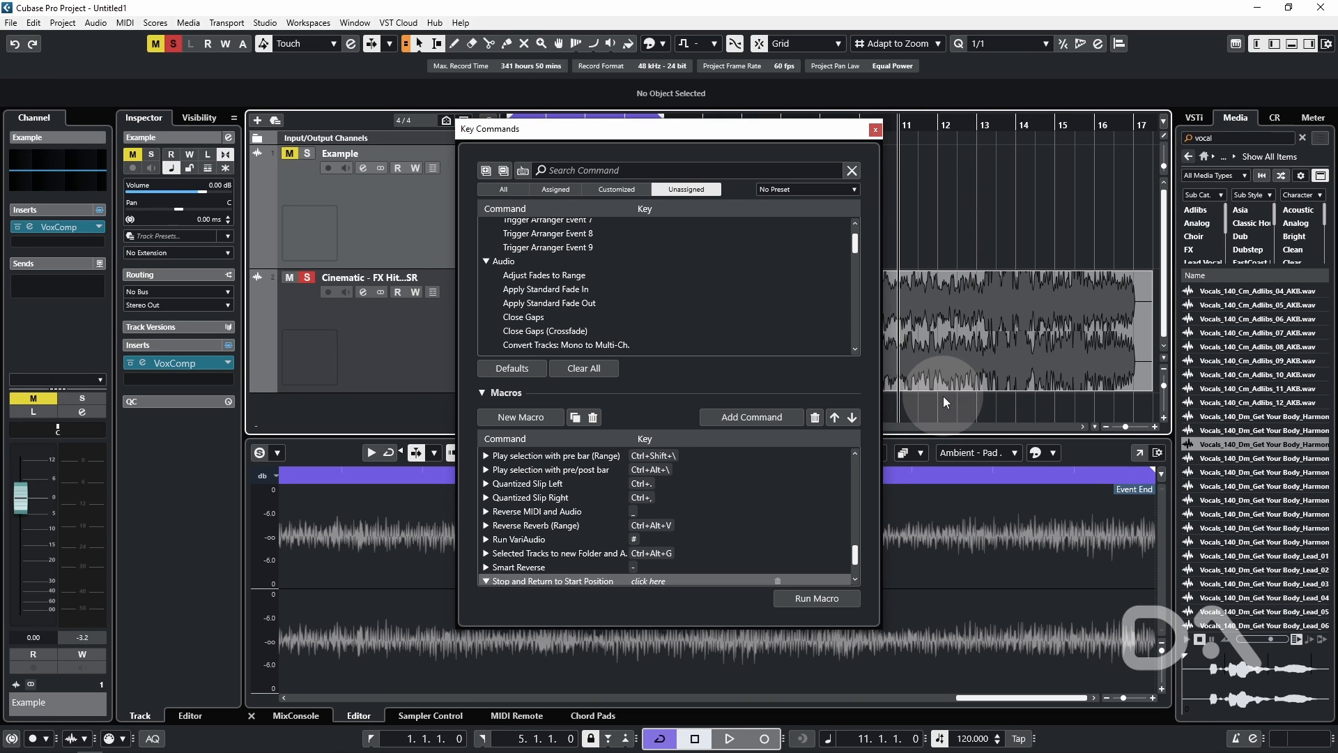
pyautogui.click(727, 739)
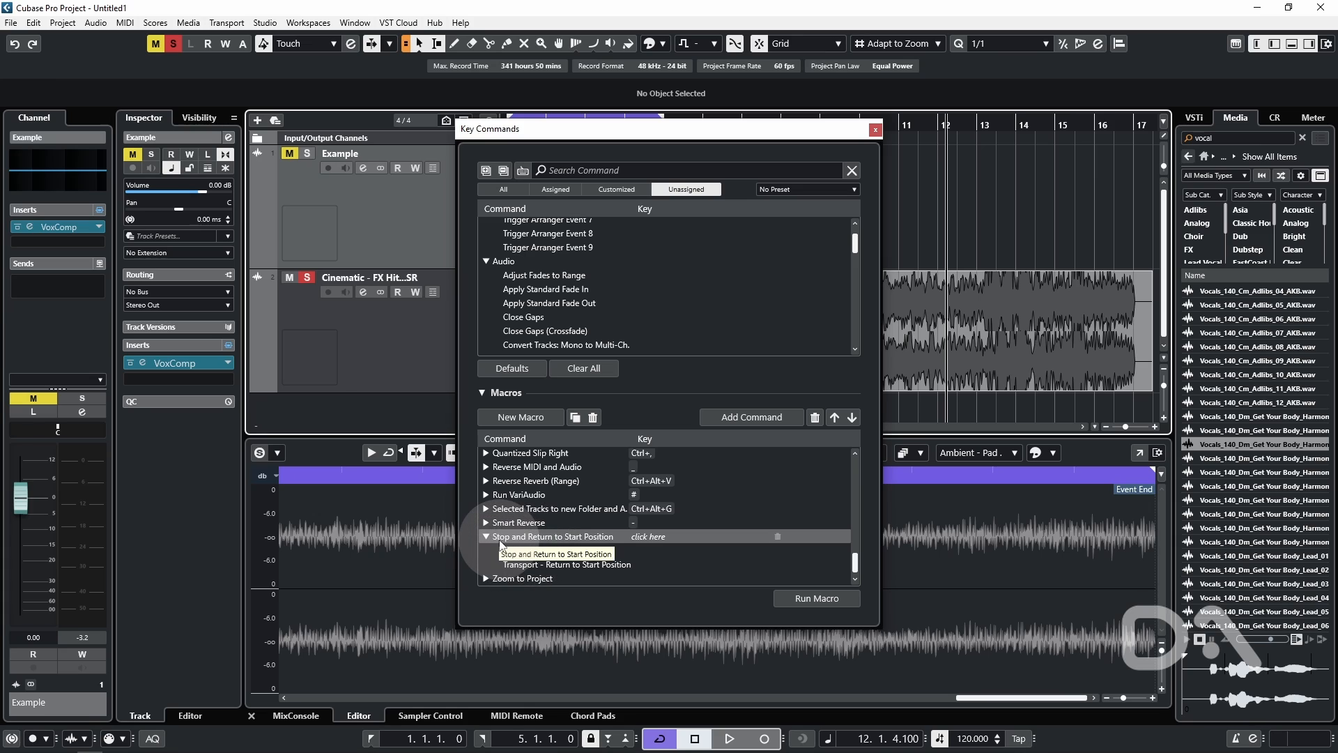
pyautogui.moveTo(616, 548)
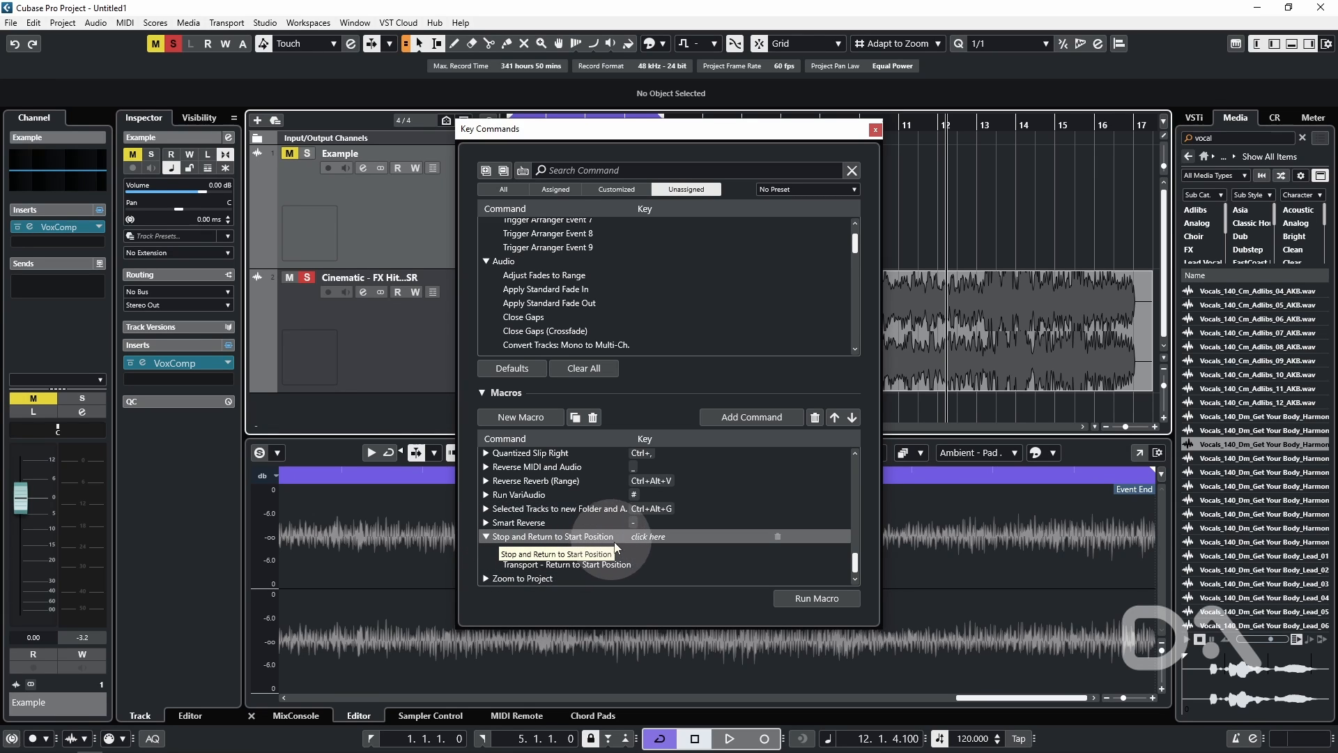
pyautogui.moveTo(603, 574)
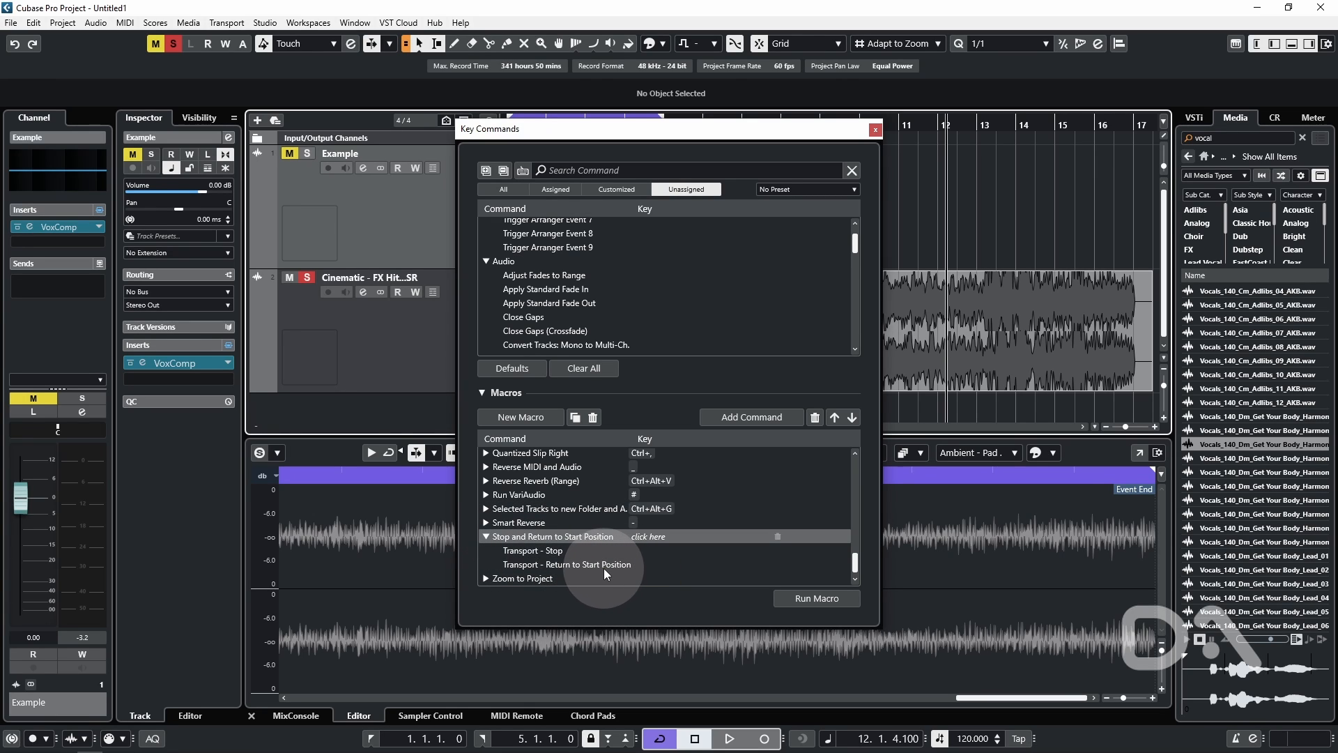
pyautogui.moveTo(605, 570)
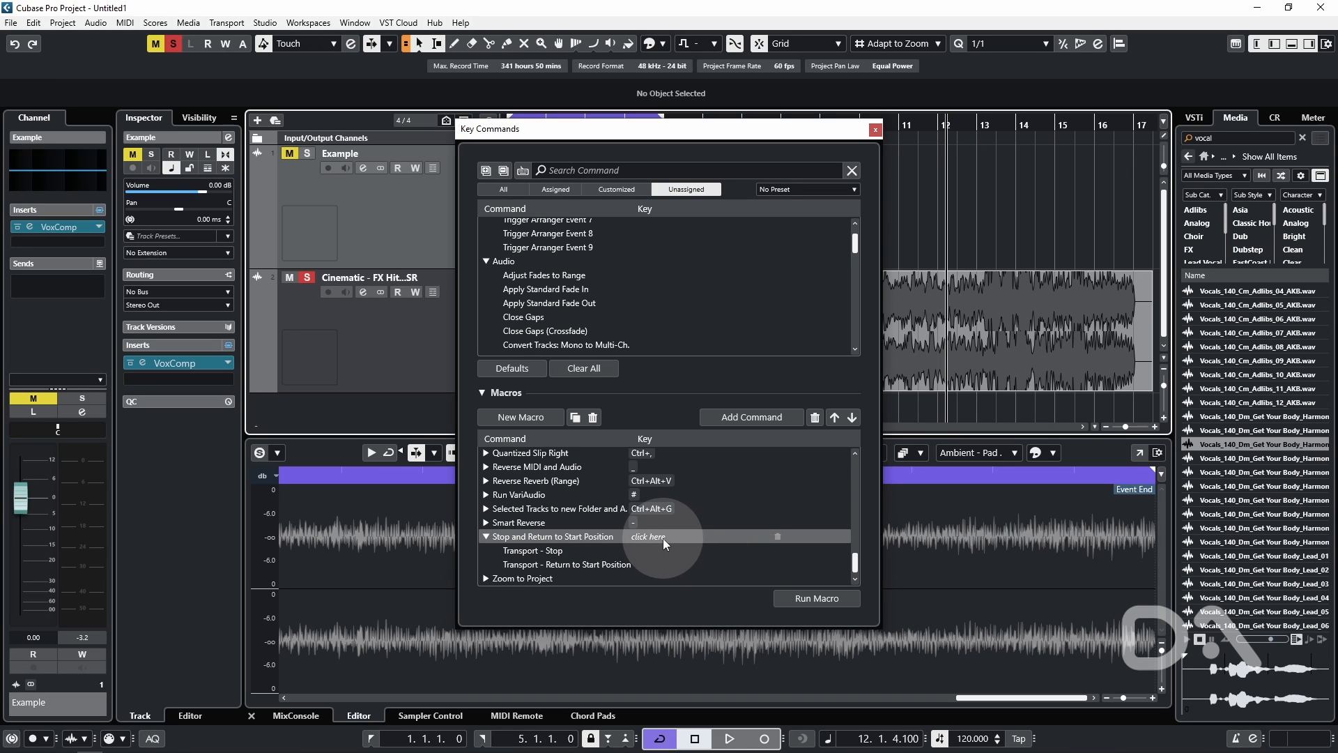
pyautogui.moveTo(924, 359)
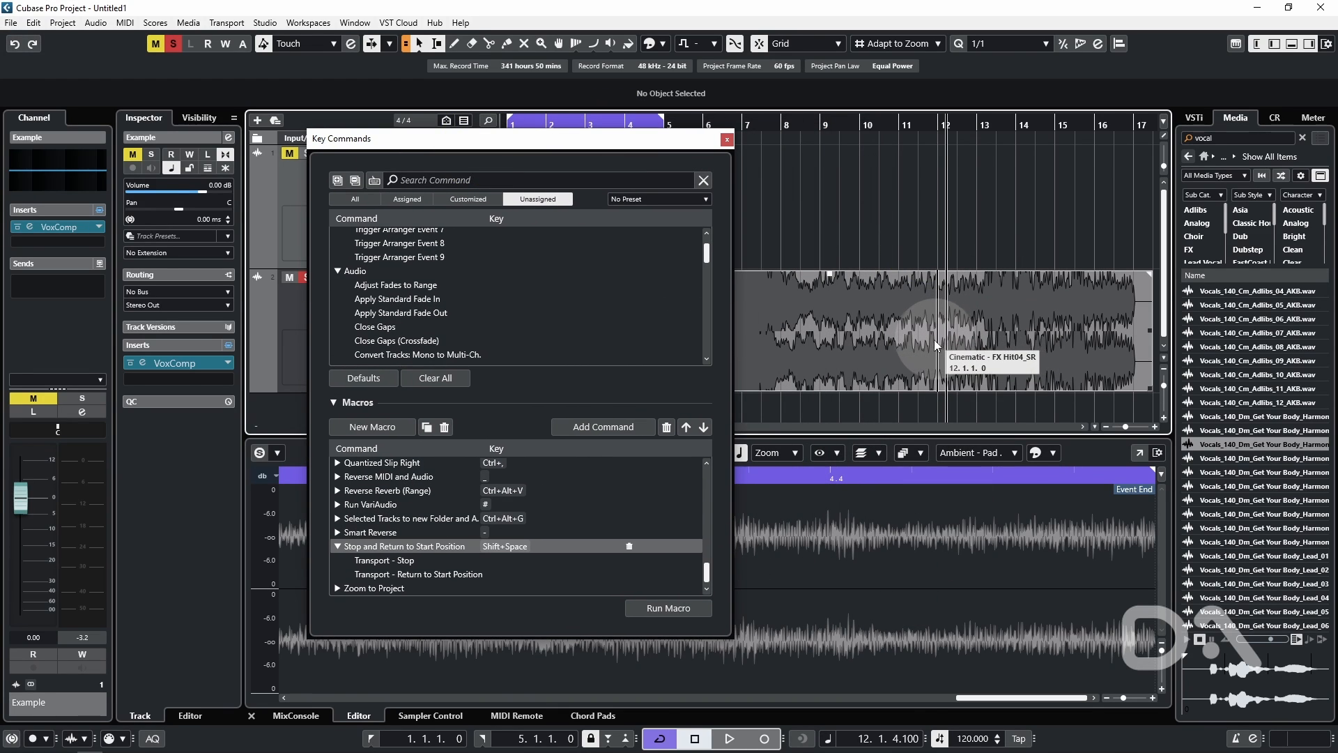
# Step: Play the project and trigger Shift+Space to stop and return to start
pyautogui.click(728, 739)
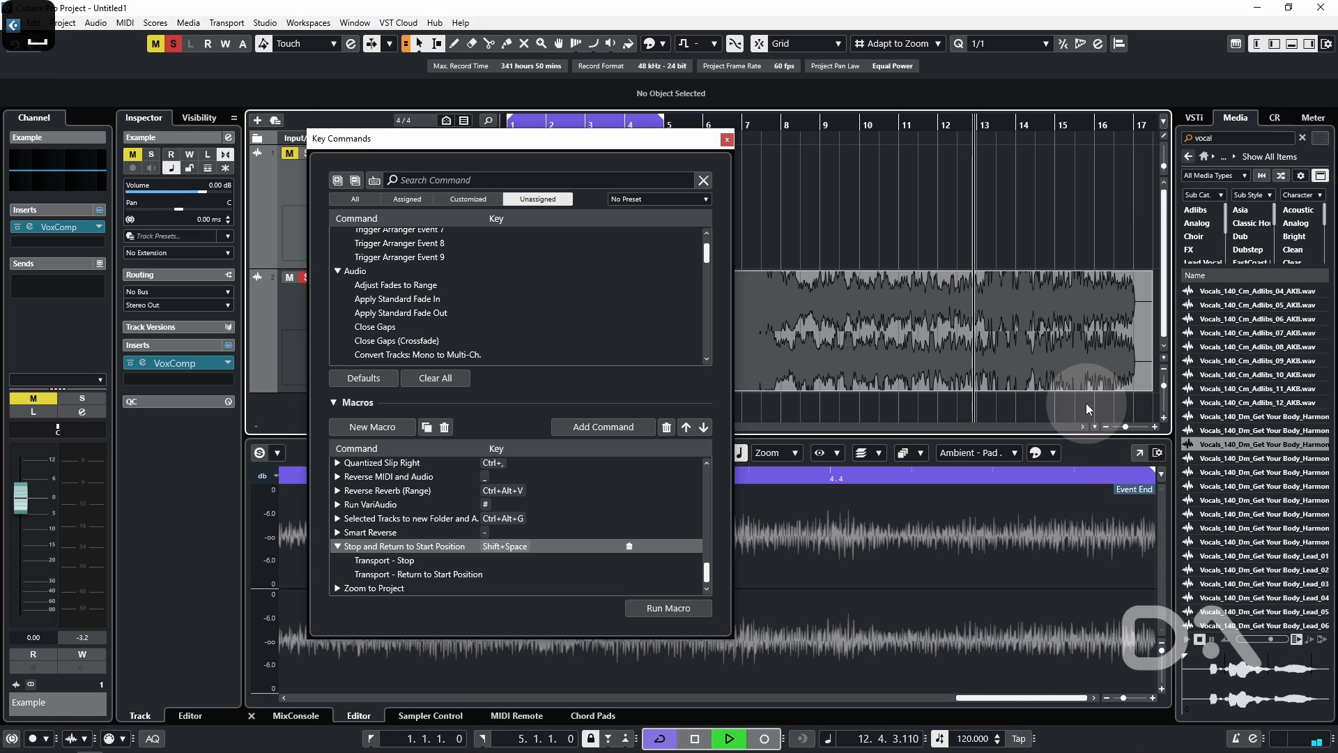
pyautogui.press('shift')
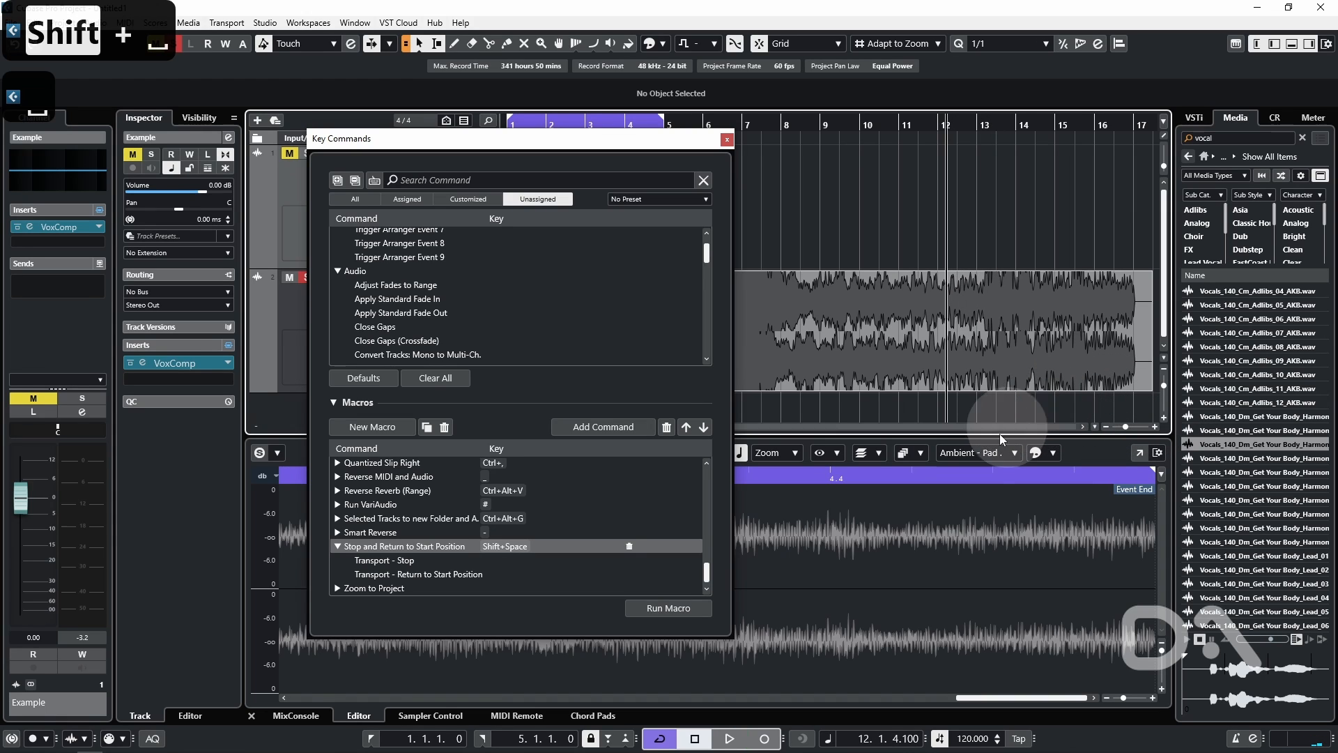